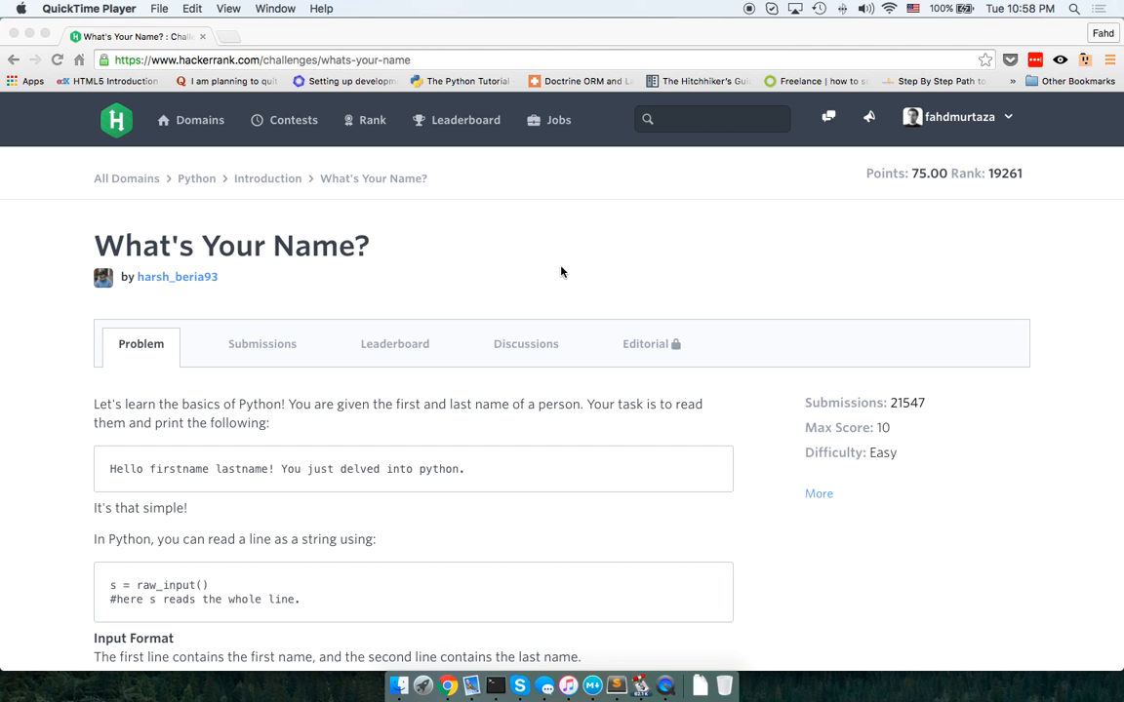
- Read the problem statement, highlighting the expected greeting line in the output format
scroll("down", 3)
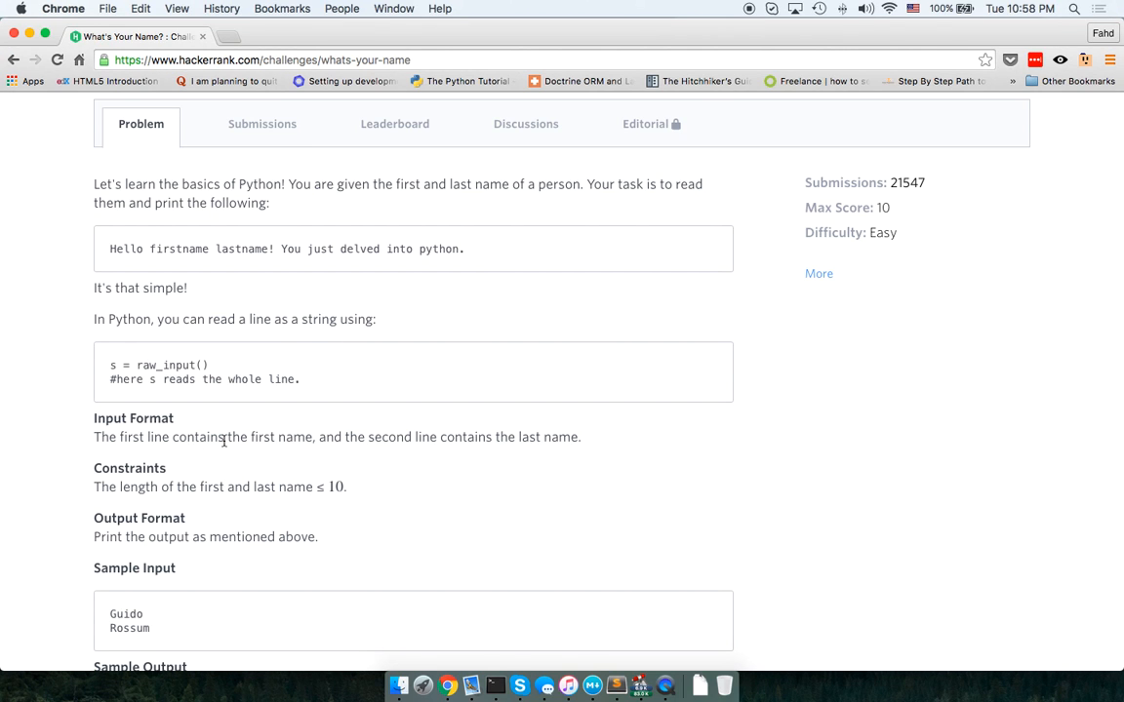
double_click(390, 437)
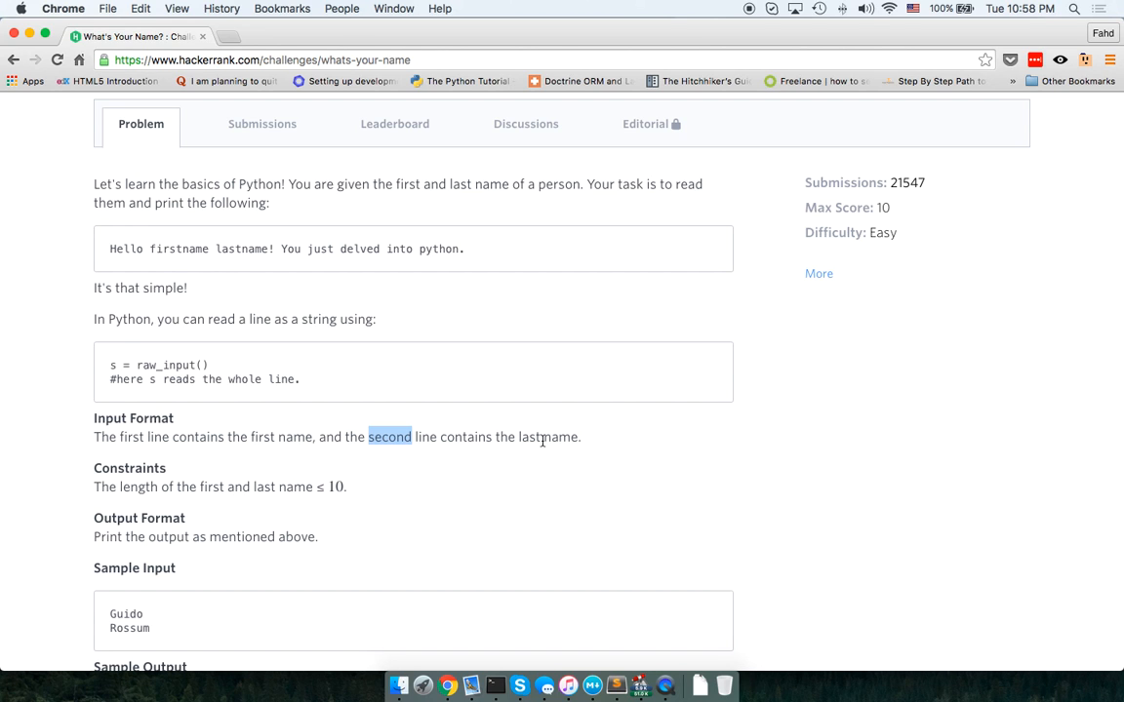
scroll("down", 3)
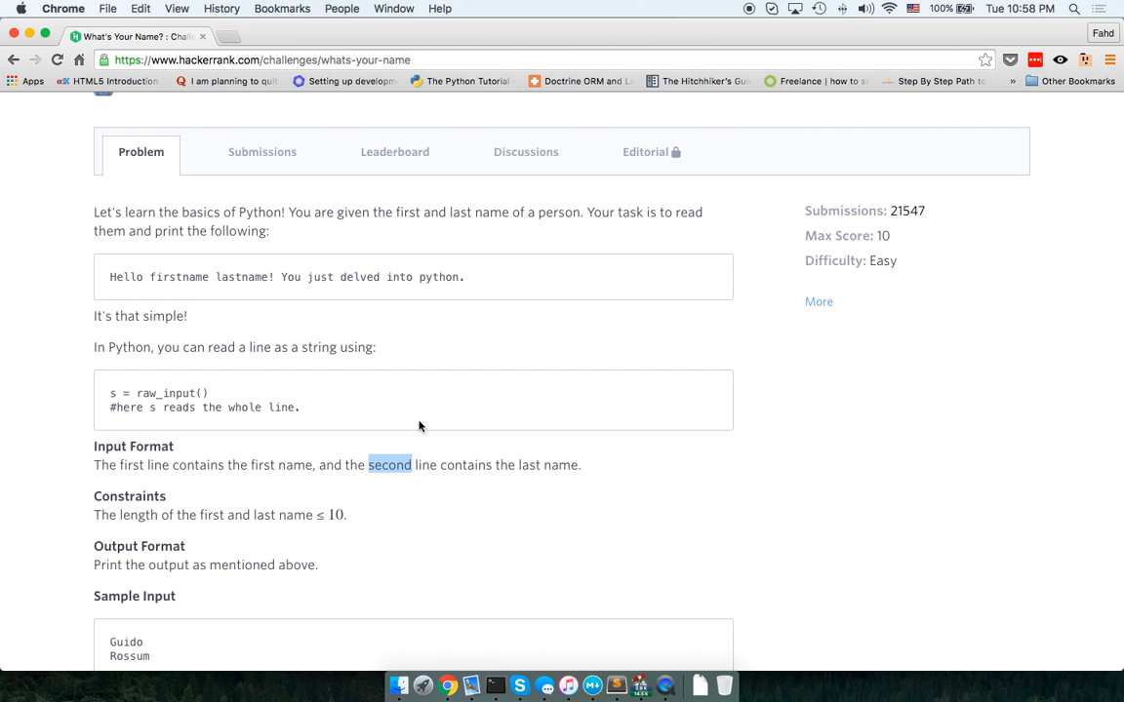
mouse_move(399, 379)
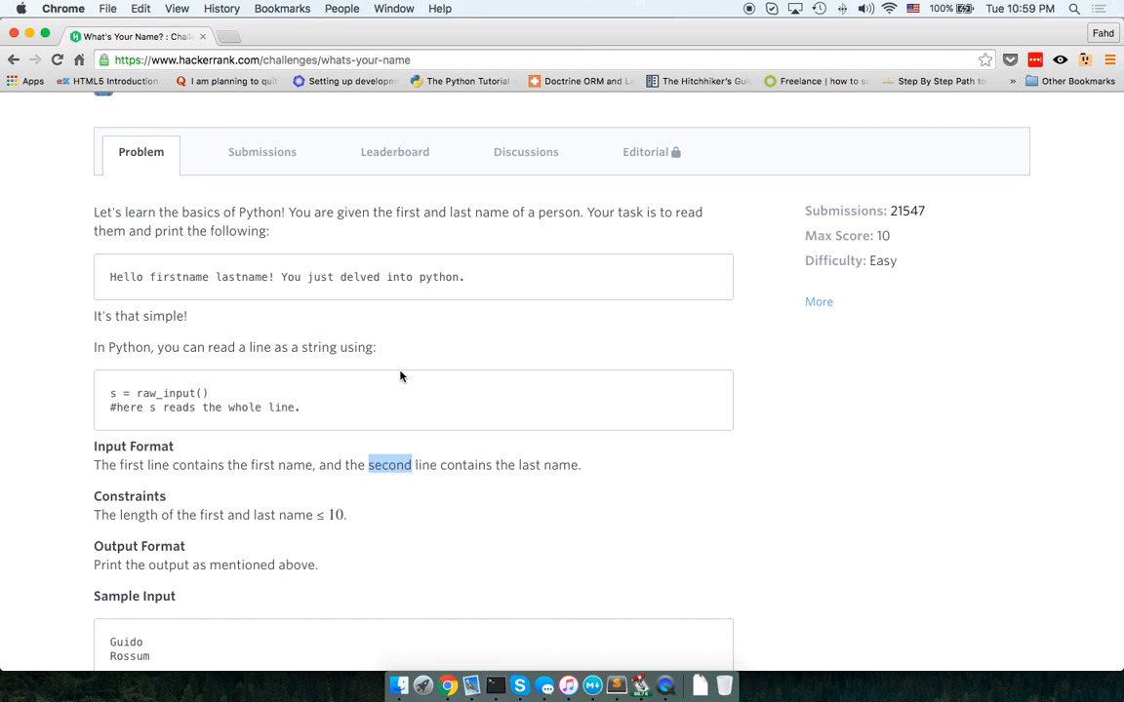
scroll("down", 3)
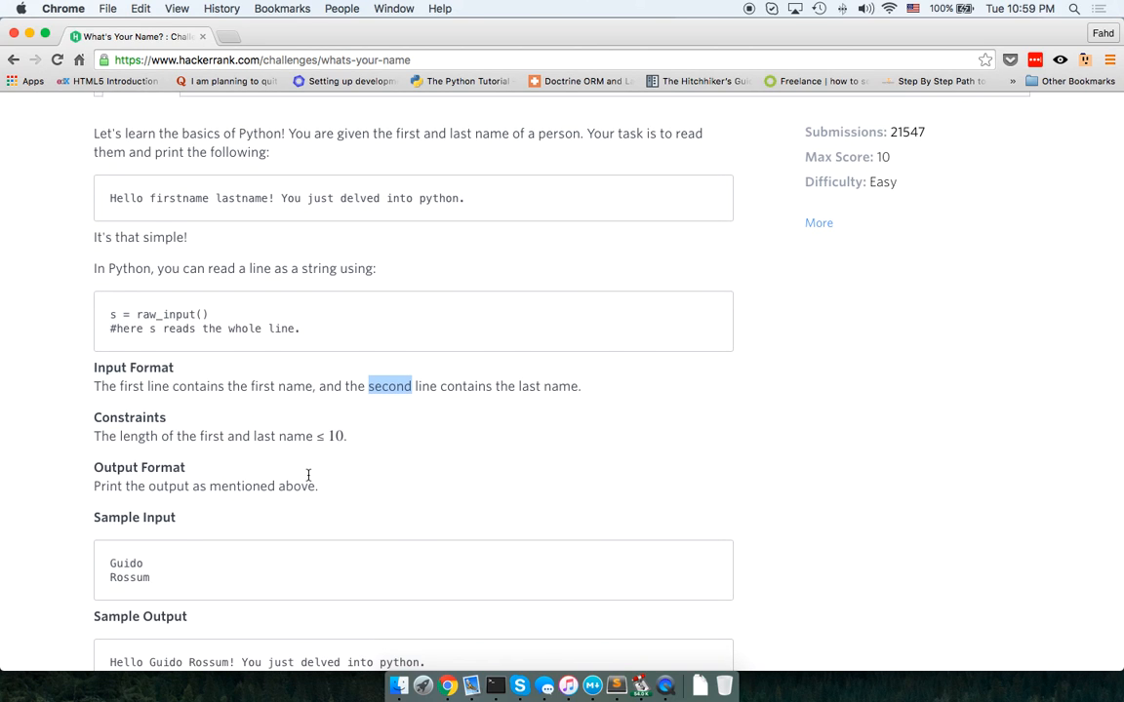
scroll("up", 3)
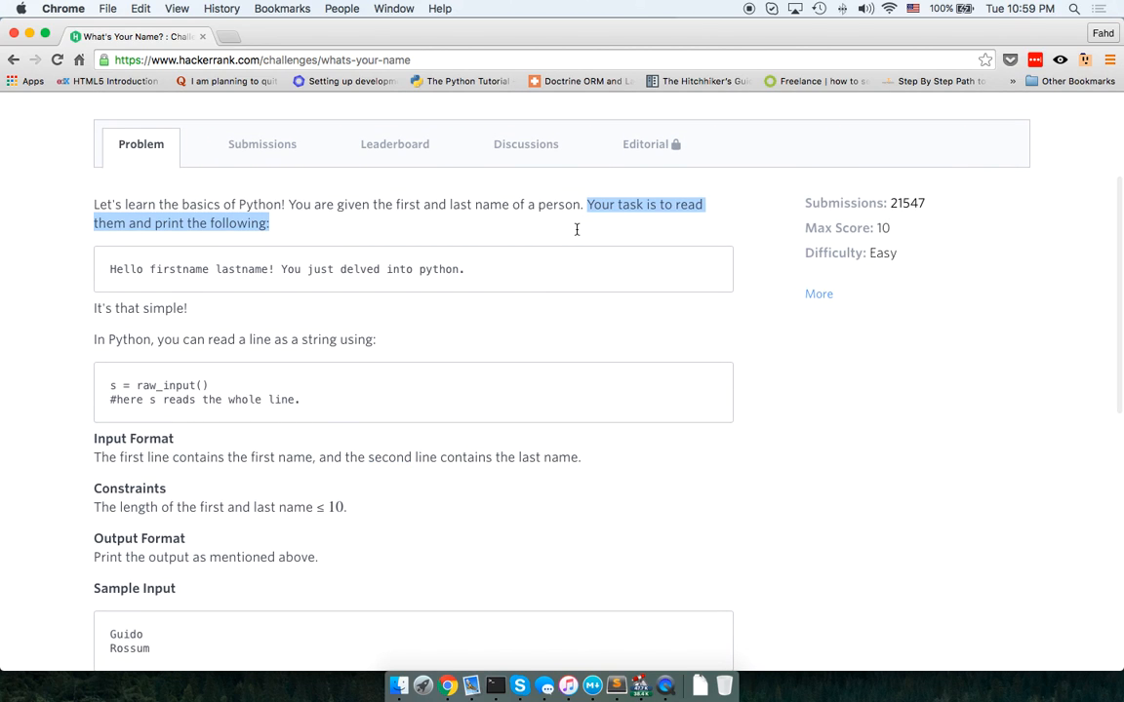
mouse_move(534, 258)
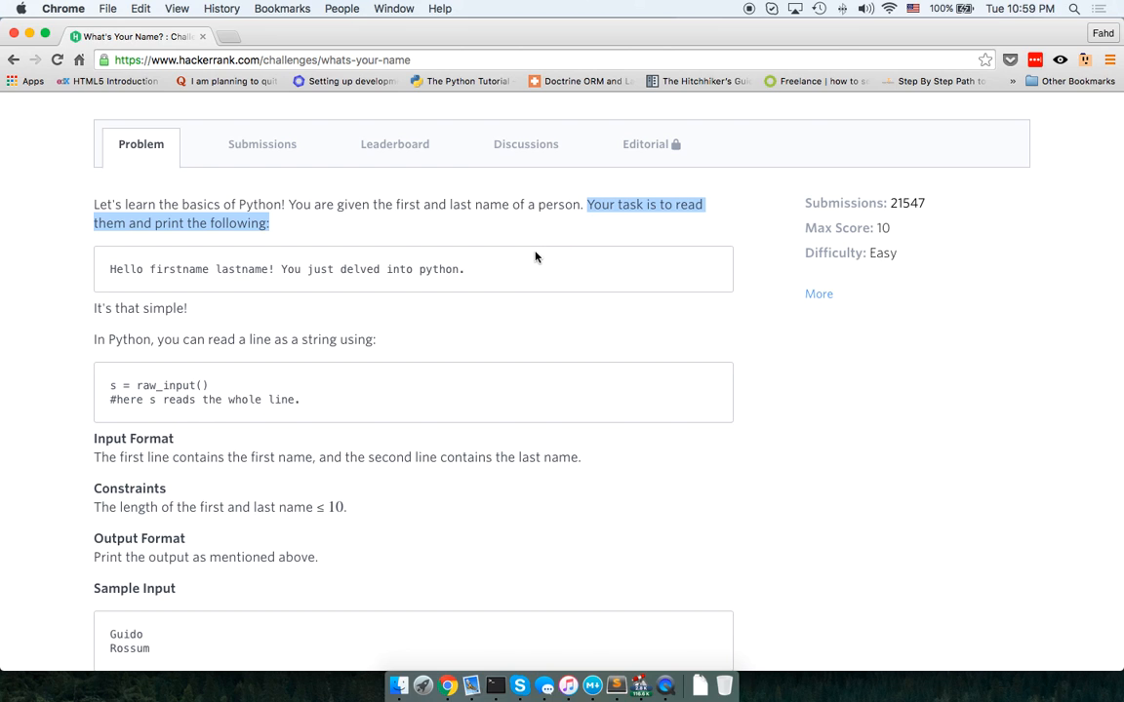
mouse_move(408, 289)
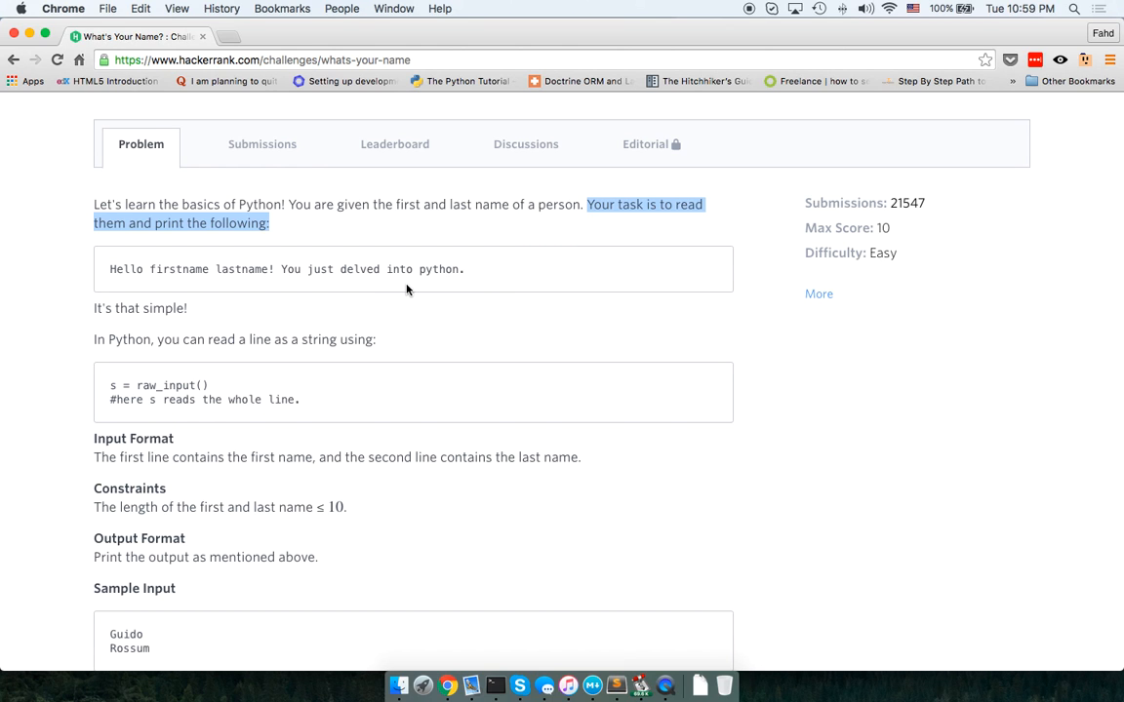
scroll("down", 3)
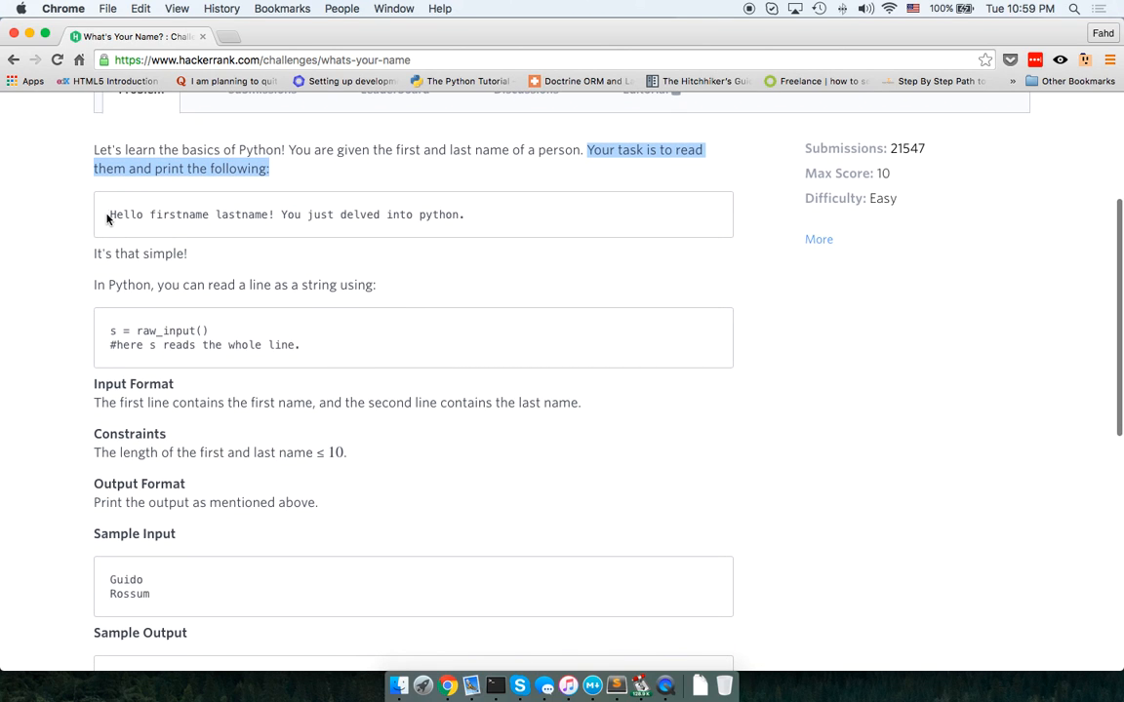
left_click(328, 213)
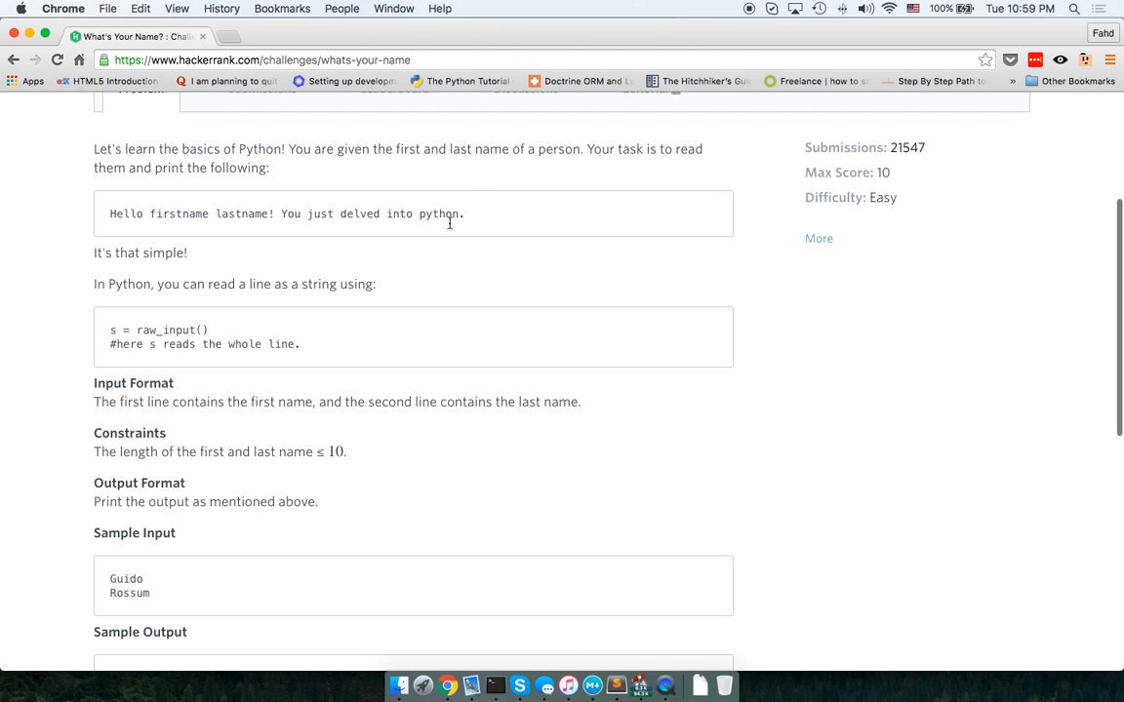
left_click_drag(109, 213, 465, 212)
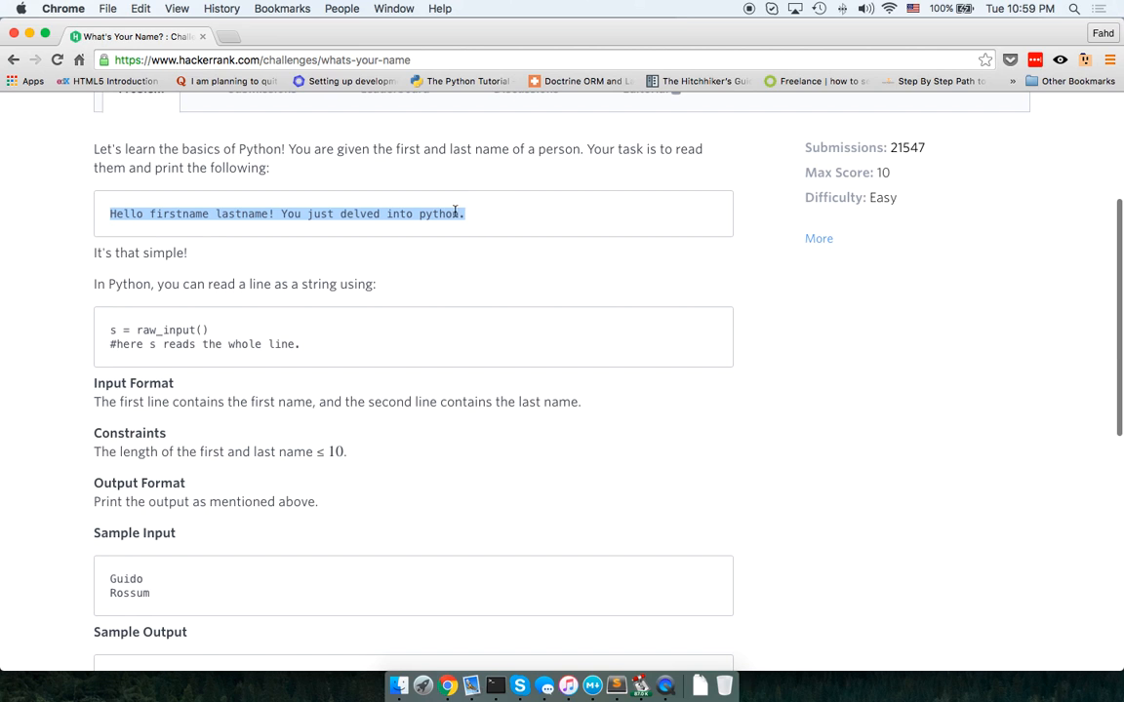
scroll("down", 3)
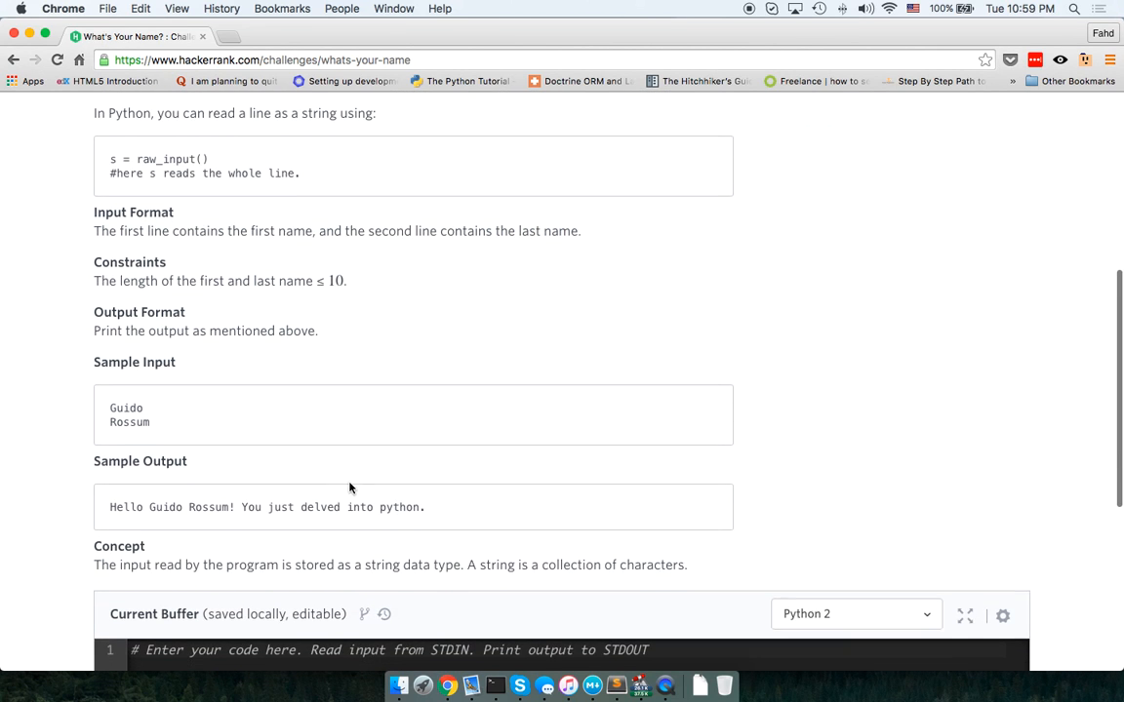
scroll("down", 3)
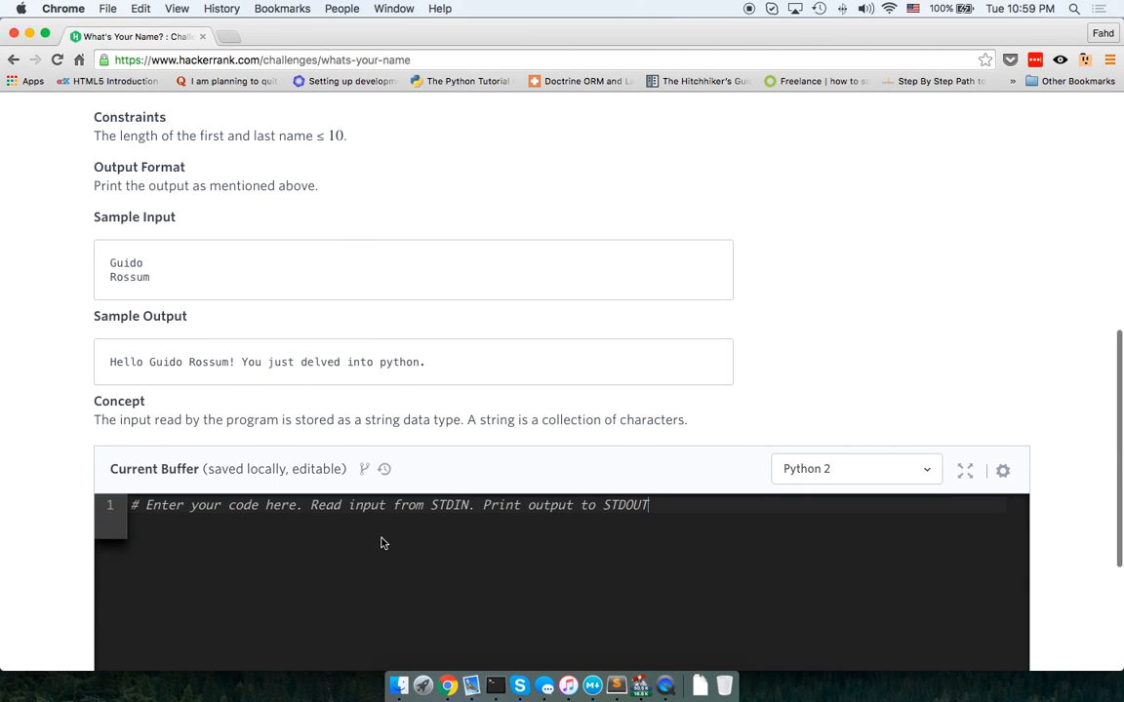
- Write firstName = raw_input() and secondName = raw_input(), then begin the print statement
key("Enter")
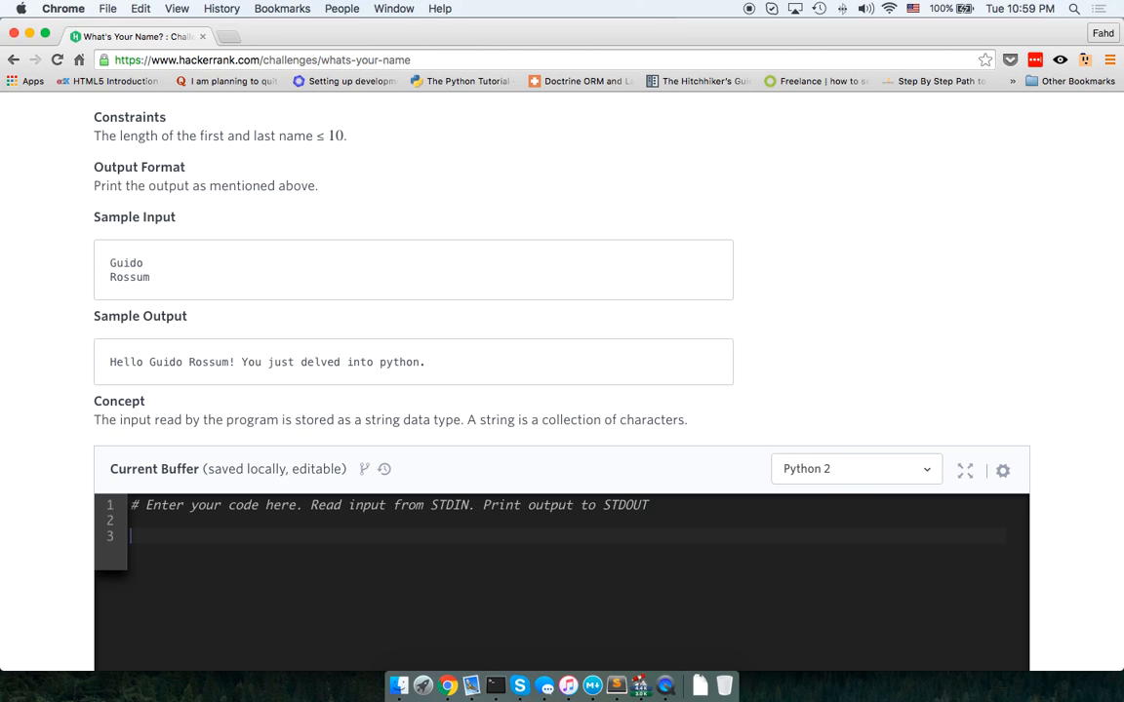
type("first")
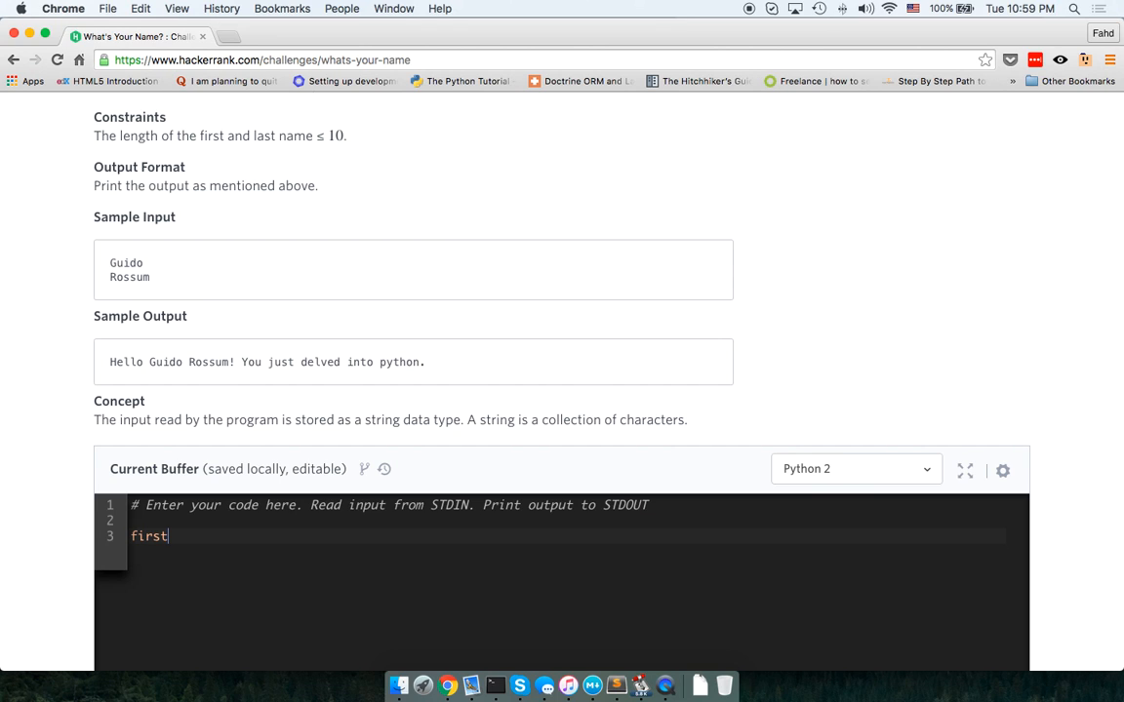
type("_name =")
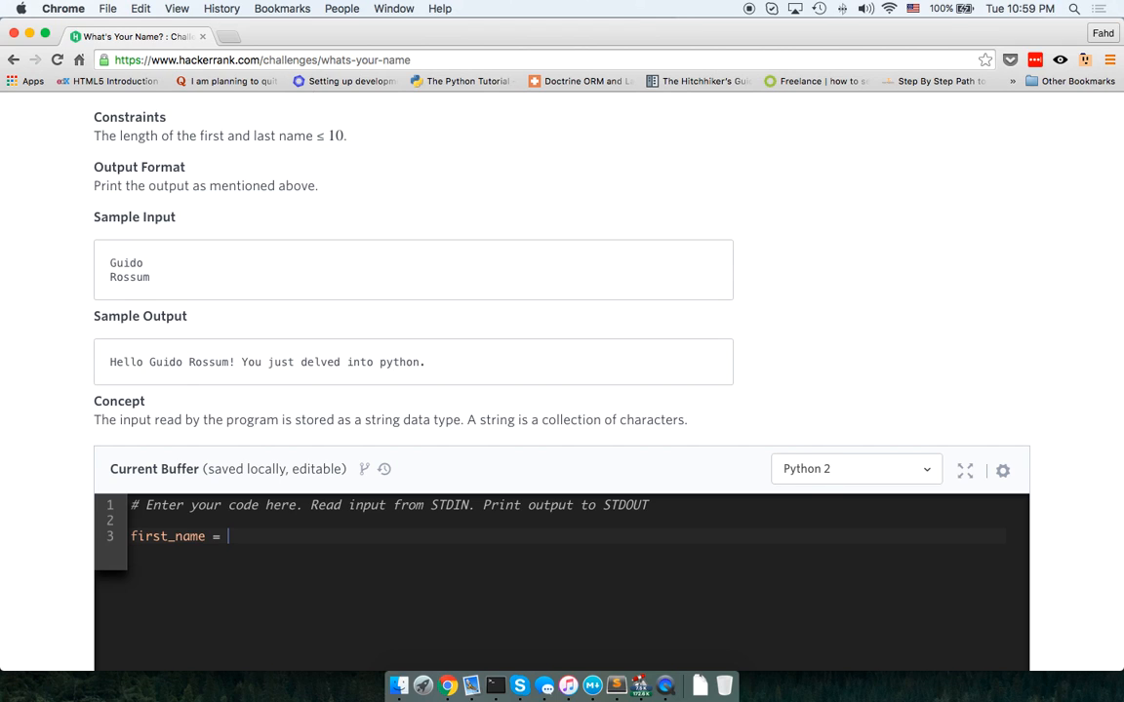
double_click(195, 537)
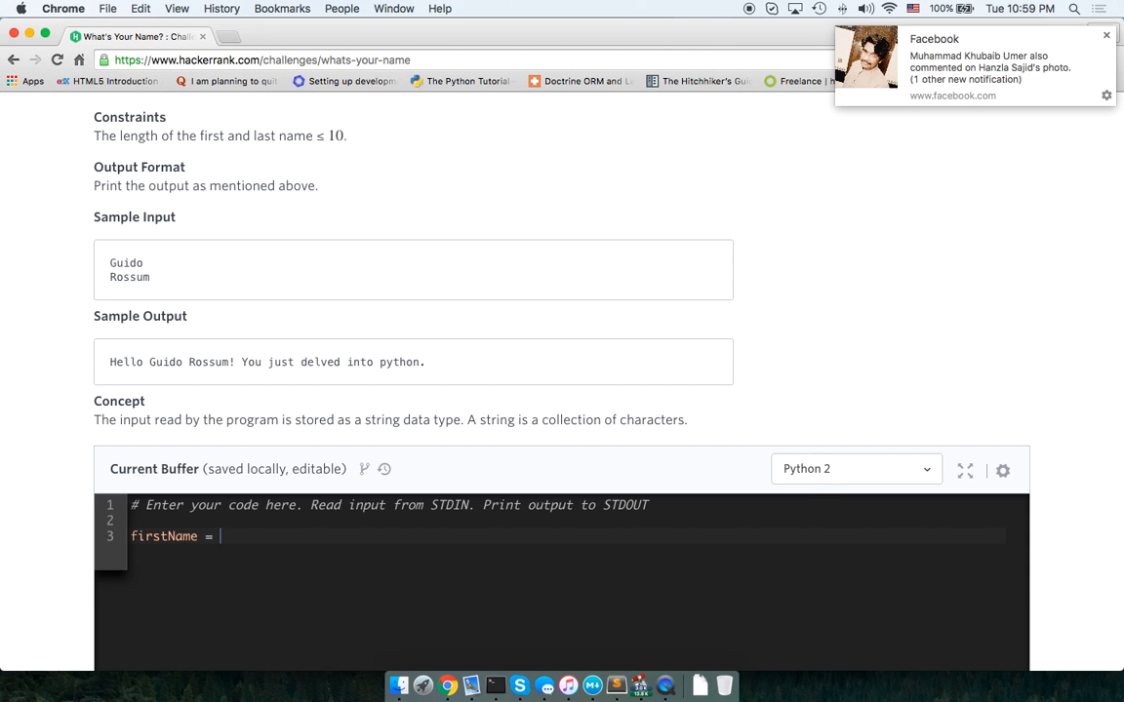
type("r")
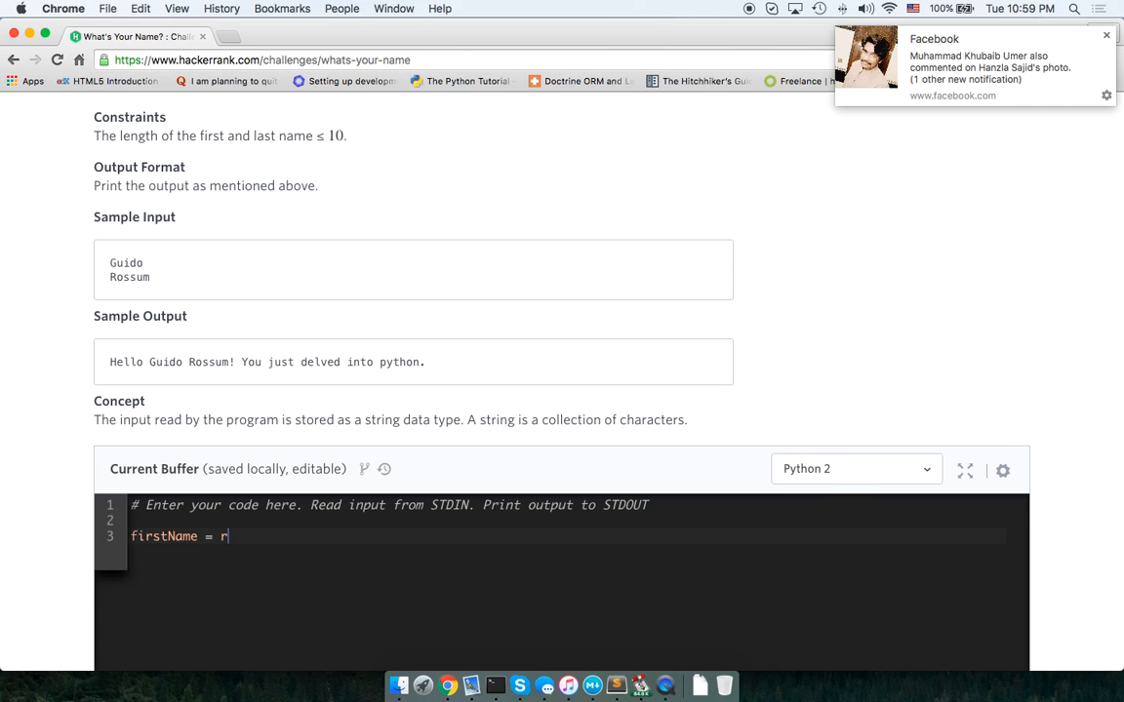
type("aw_in")
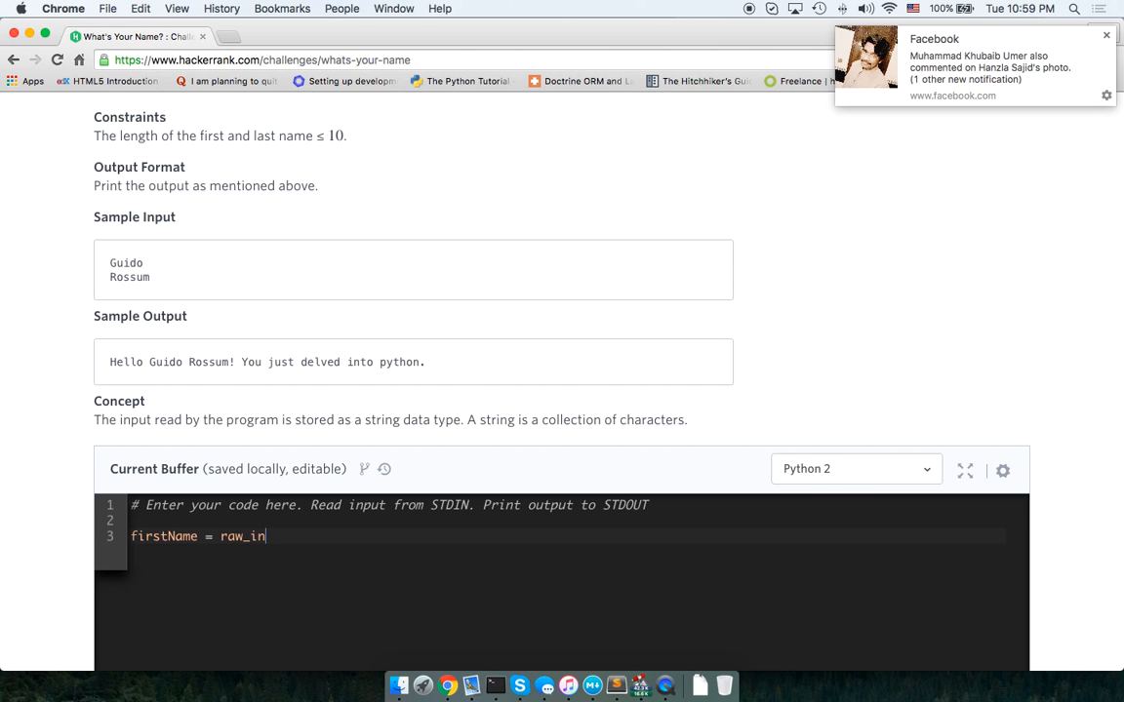
type("put()")
type("prin")
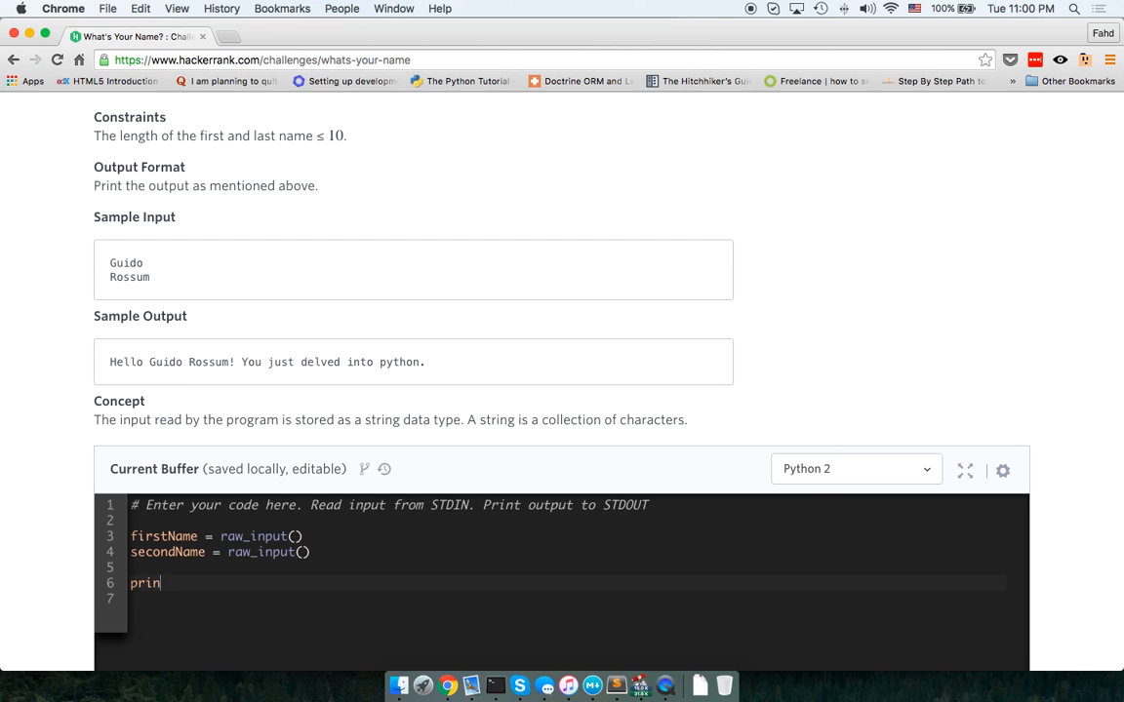
type("t")
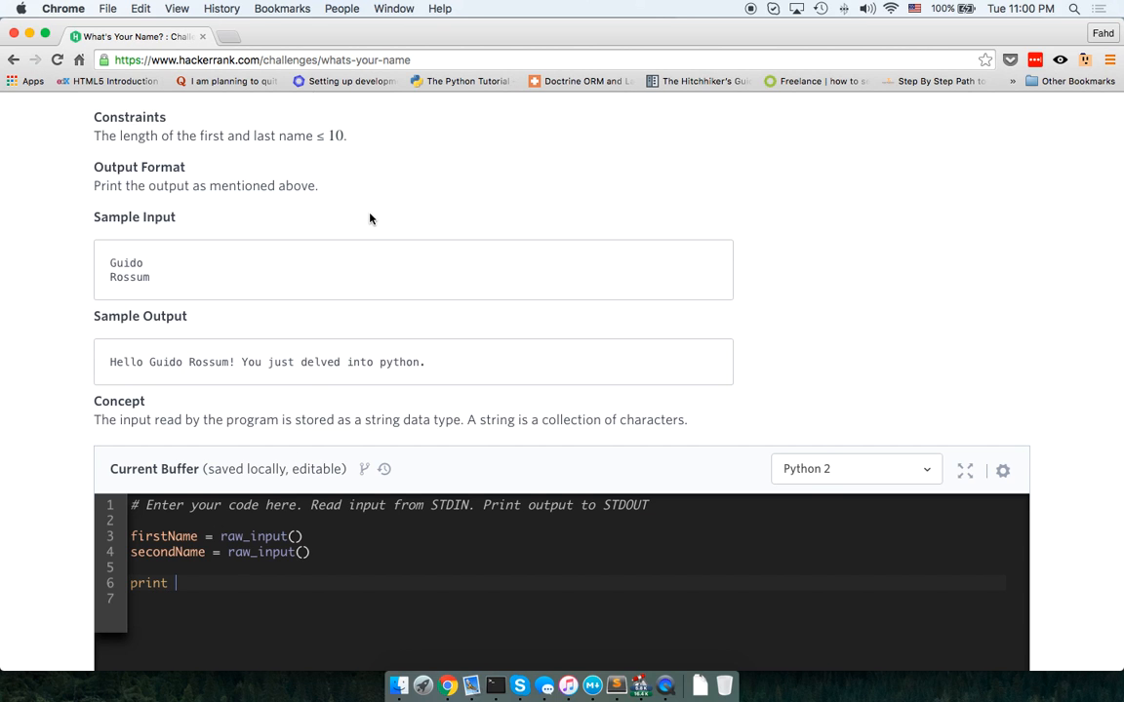
- Close the greeting string with ". You just delved into python." and replace the lowercase placeholder with firstName
scroll("up", 3)
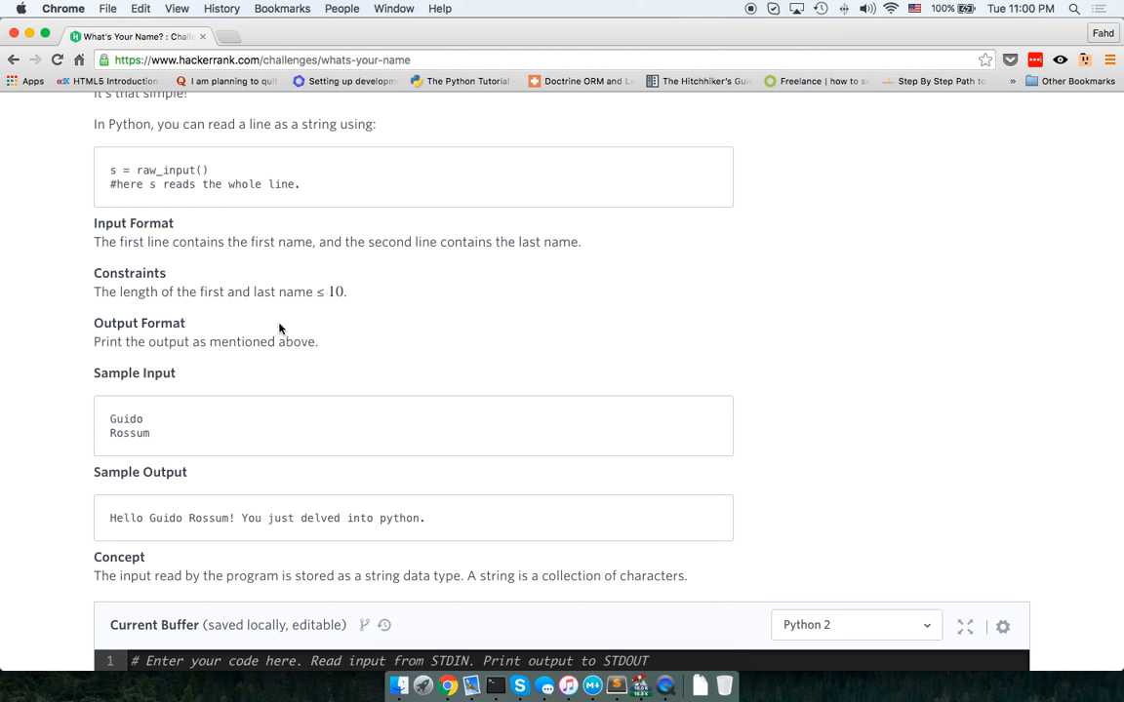
mouse_move(121, 204)
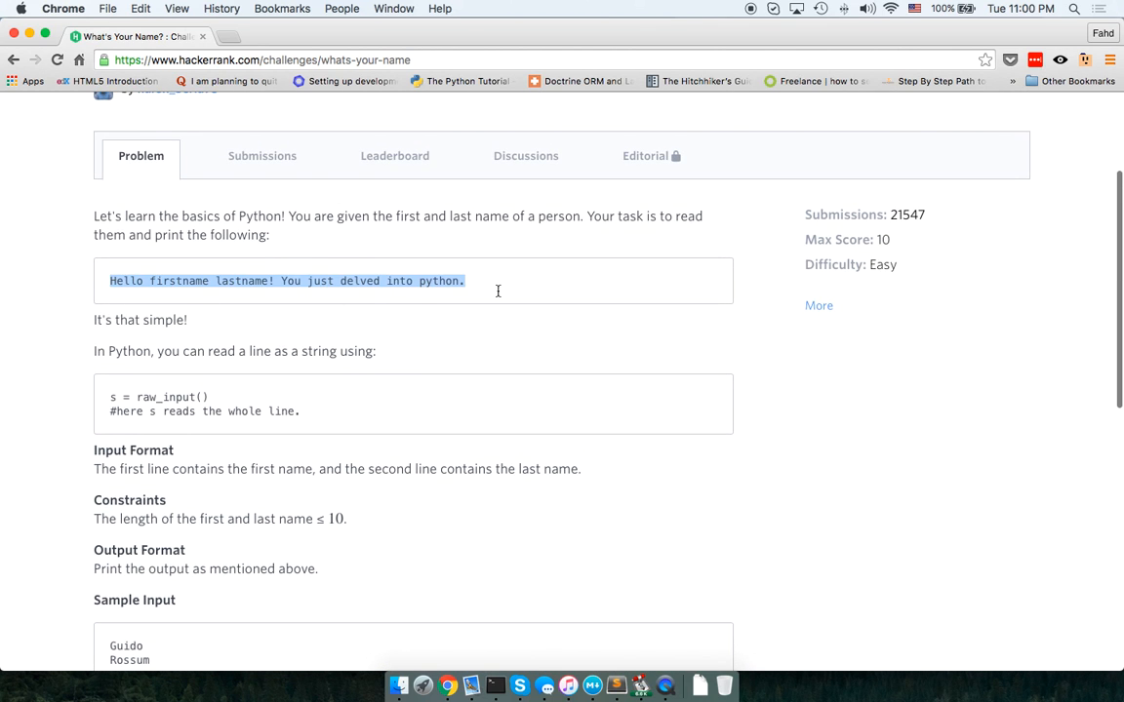
scroll("down", 3)
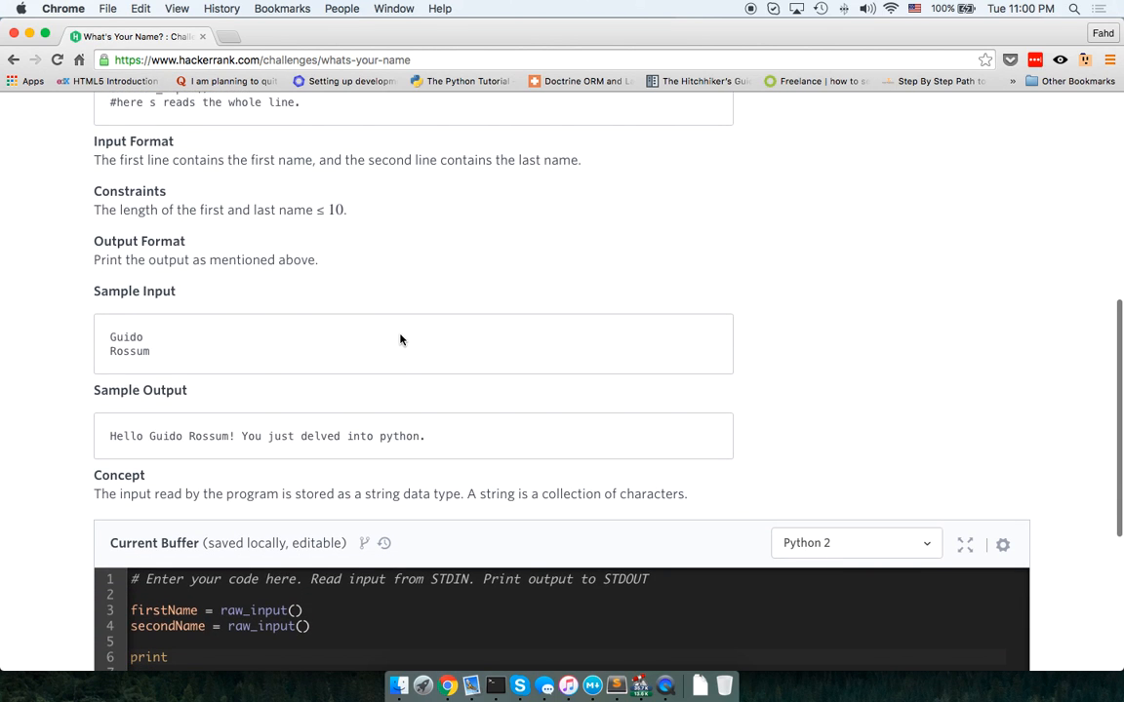
scroll("down", 3)
type(" Hello firstname lastname! You just delved into python.")
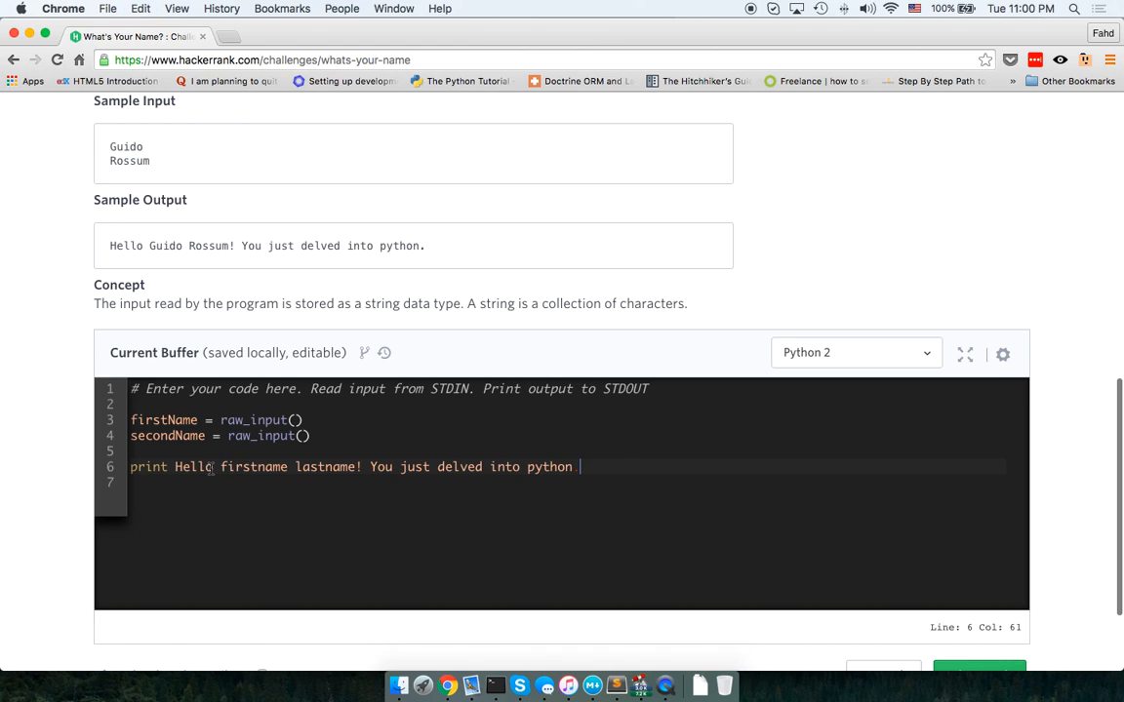
double_click(253, 467)
type("\"")
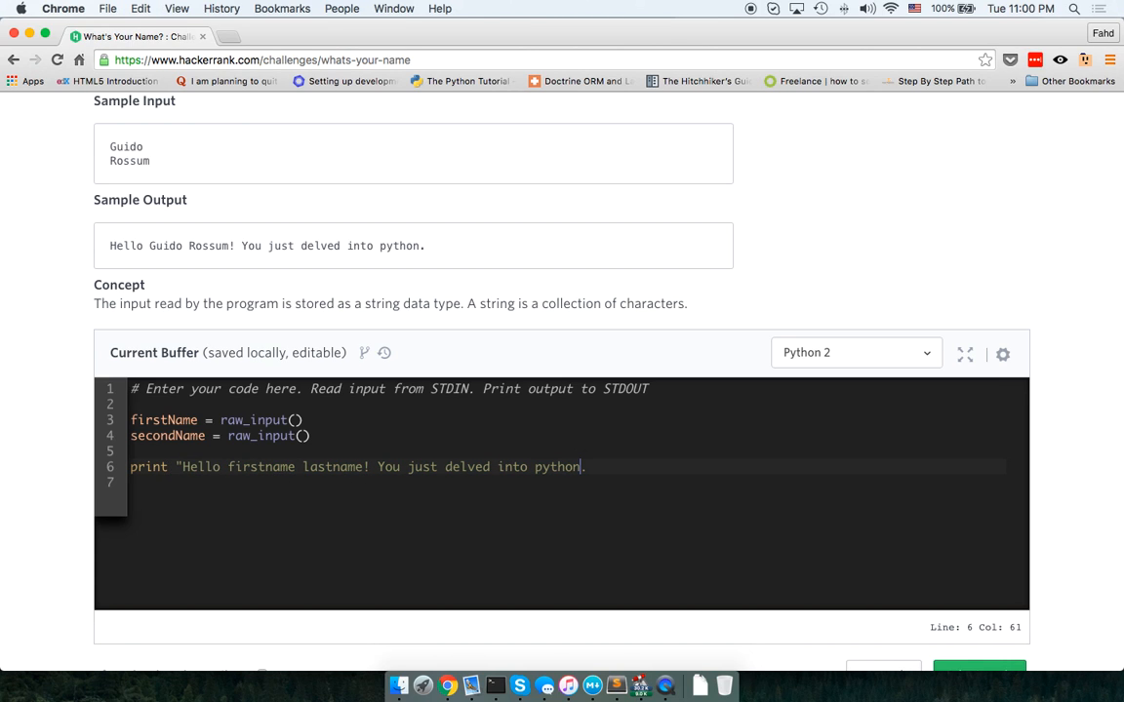
type(".")
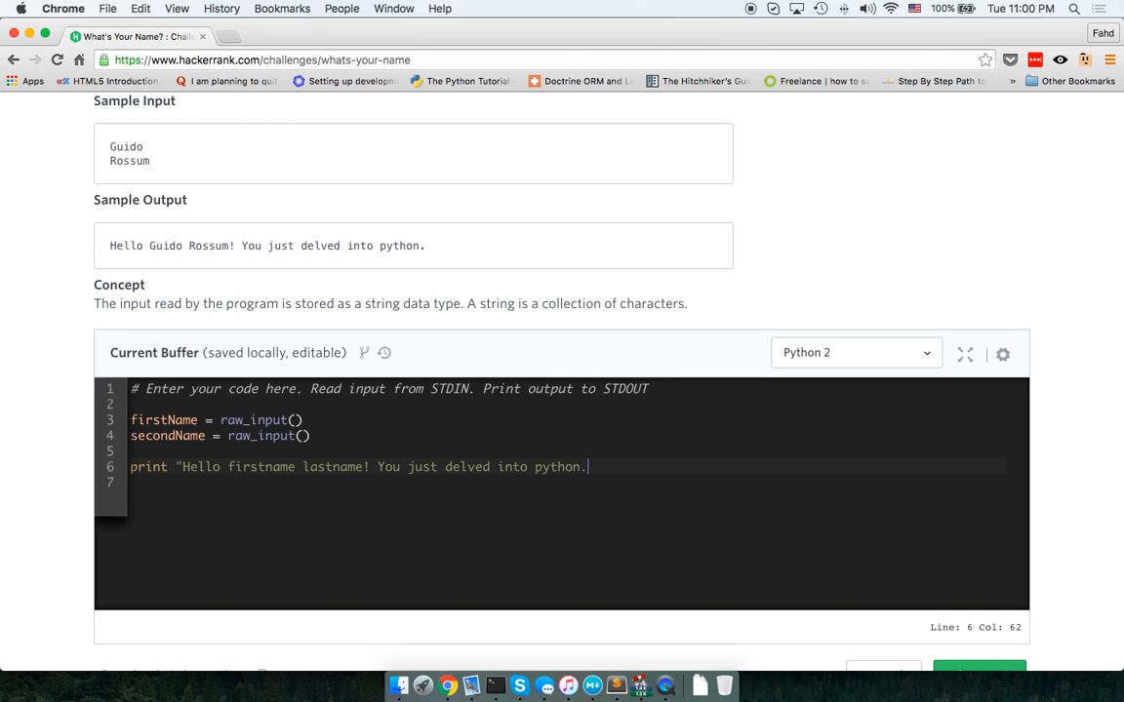
type("\"")
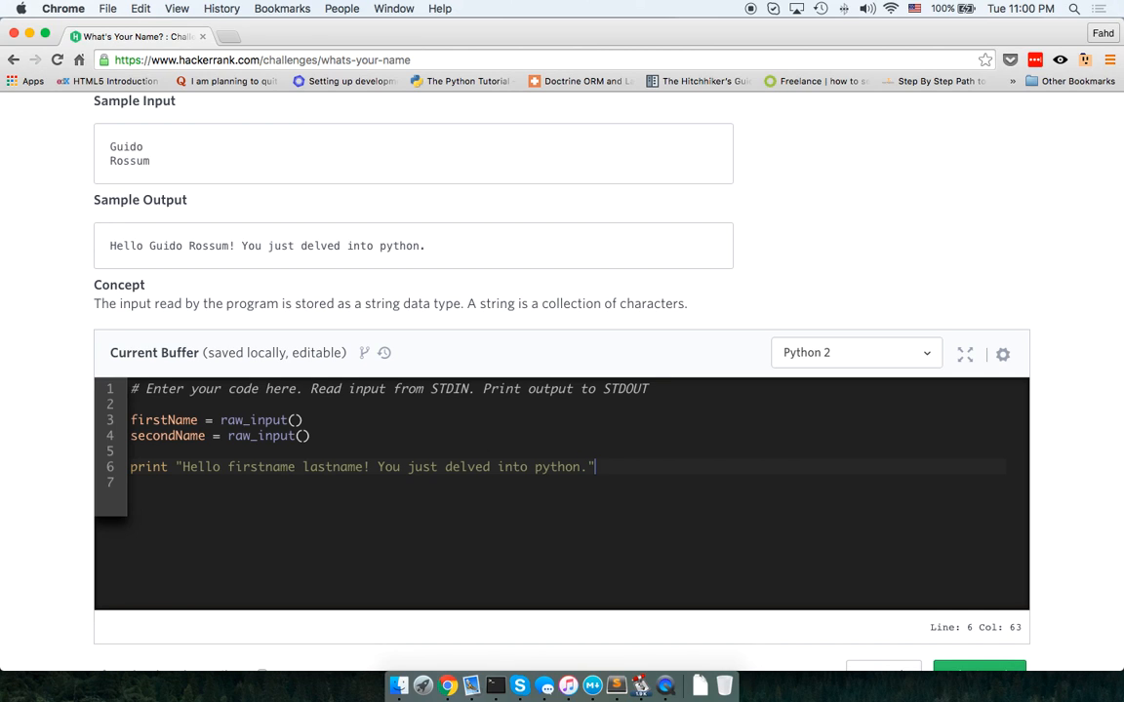
double_click(164, 420)
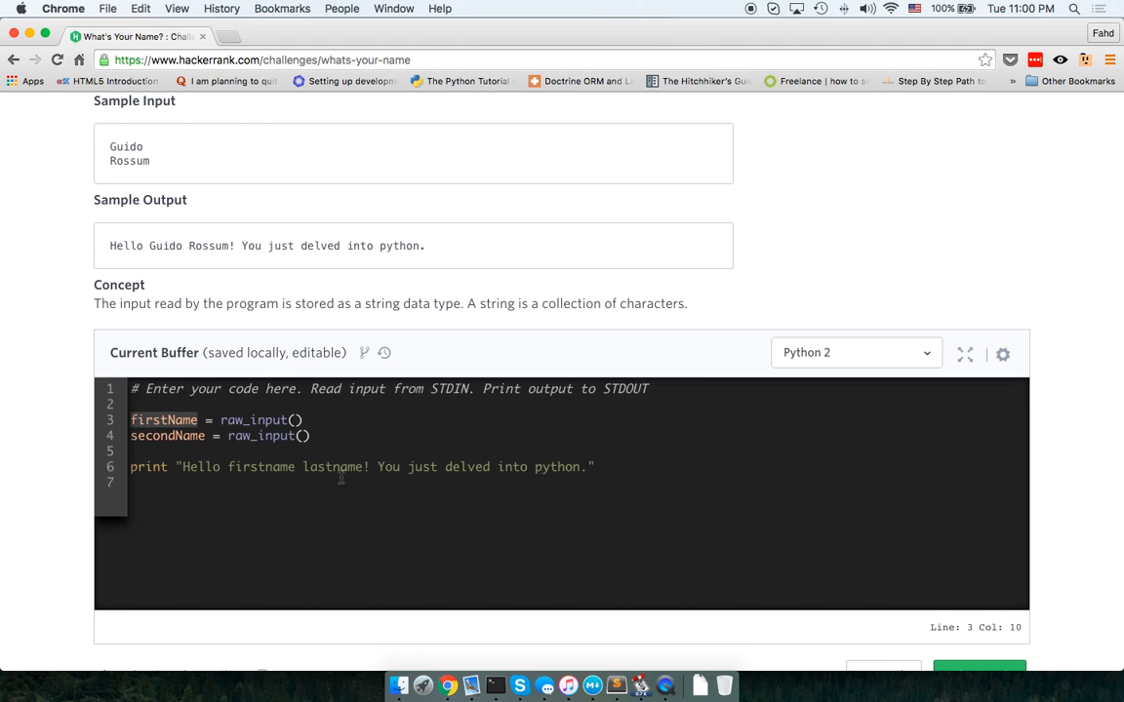
type("firstName")
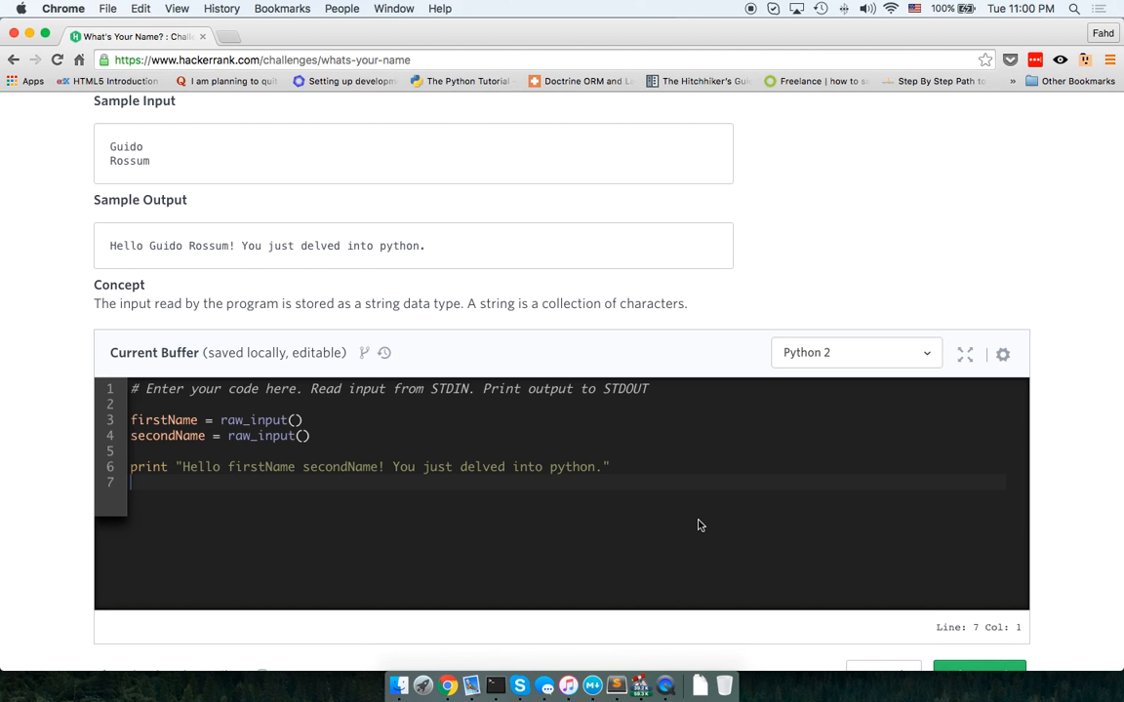
scroll("down", 3)
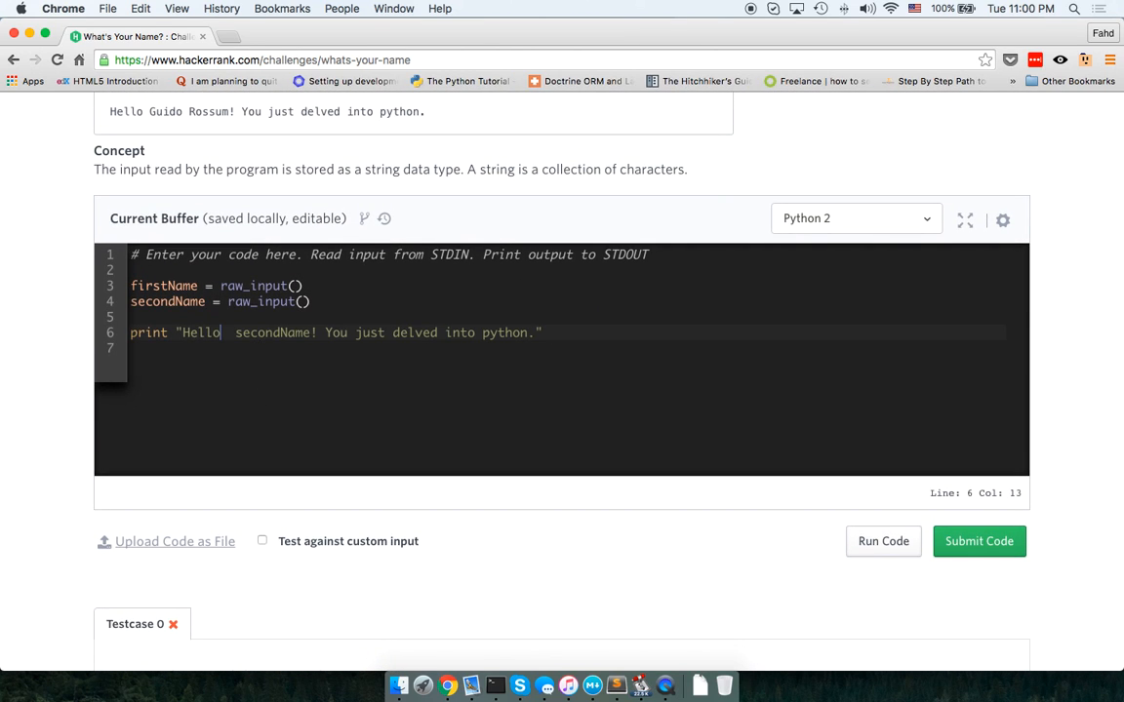
- Concatenate "Hello", firstName, " ", secondName and the closing sentence on the print line, then run it
type("\"")
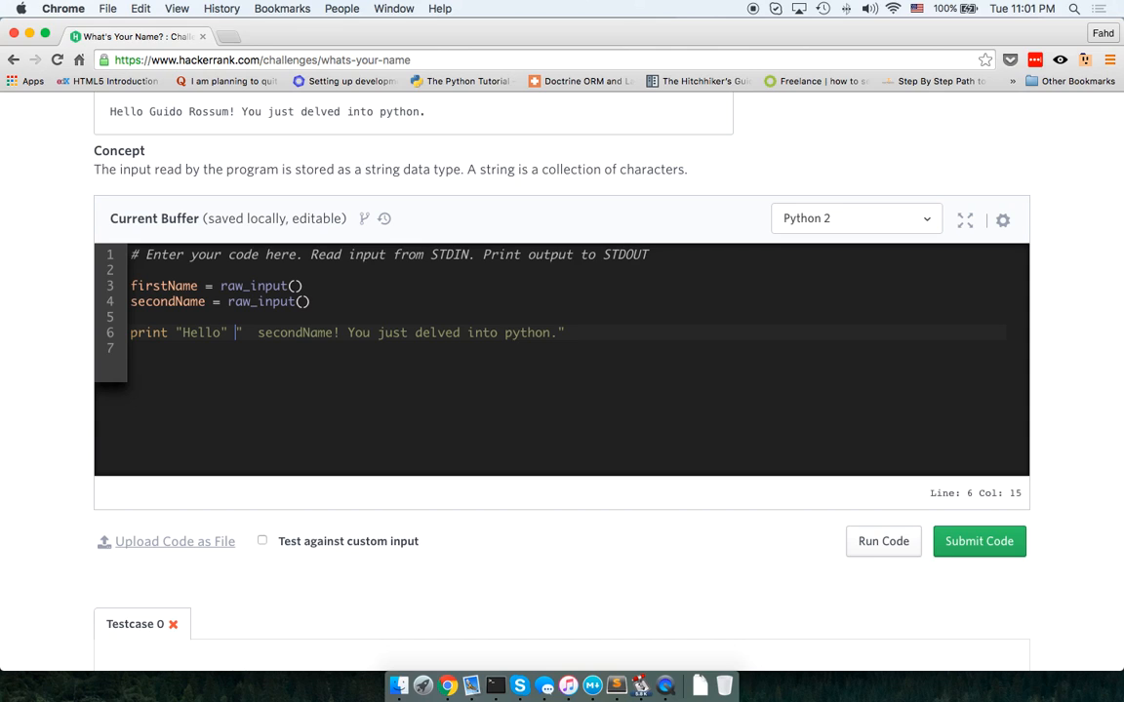
type("firstName +")
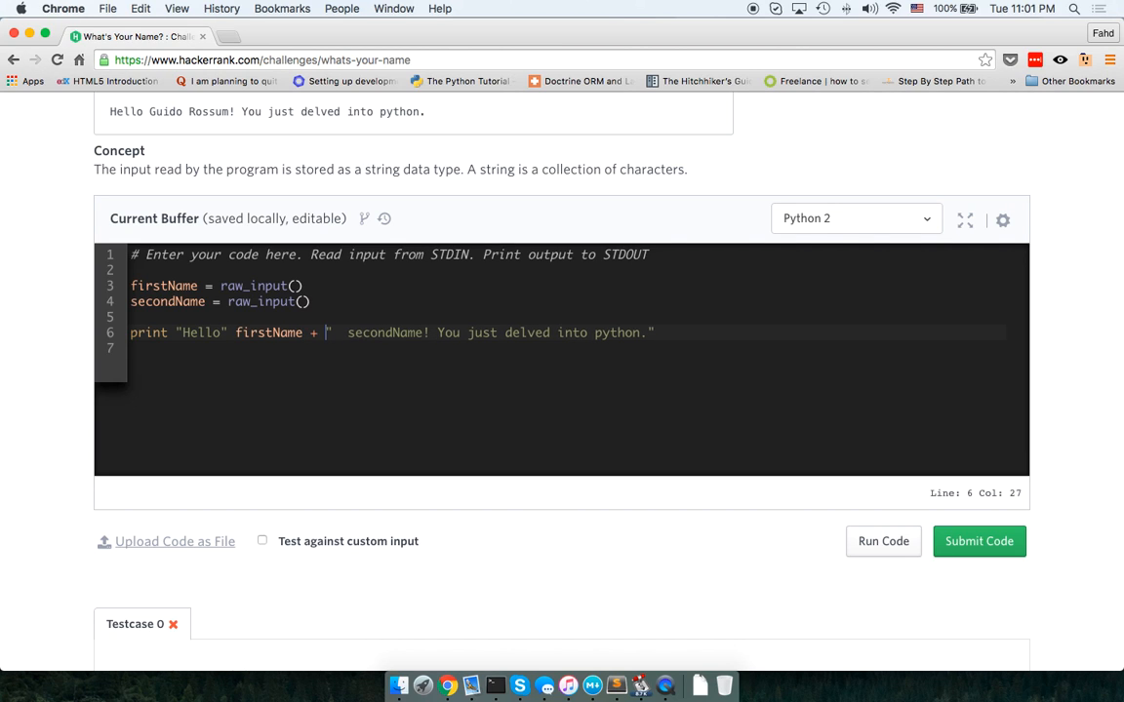
type("\"  \"")
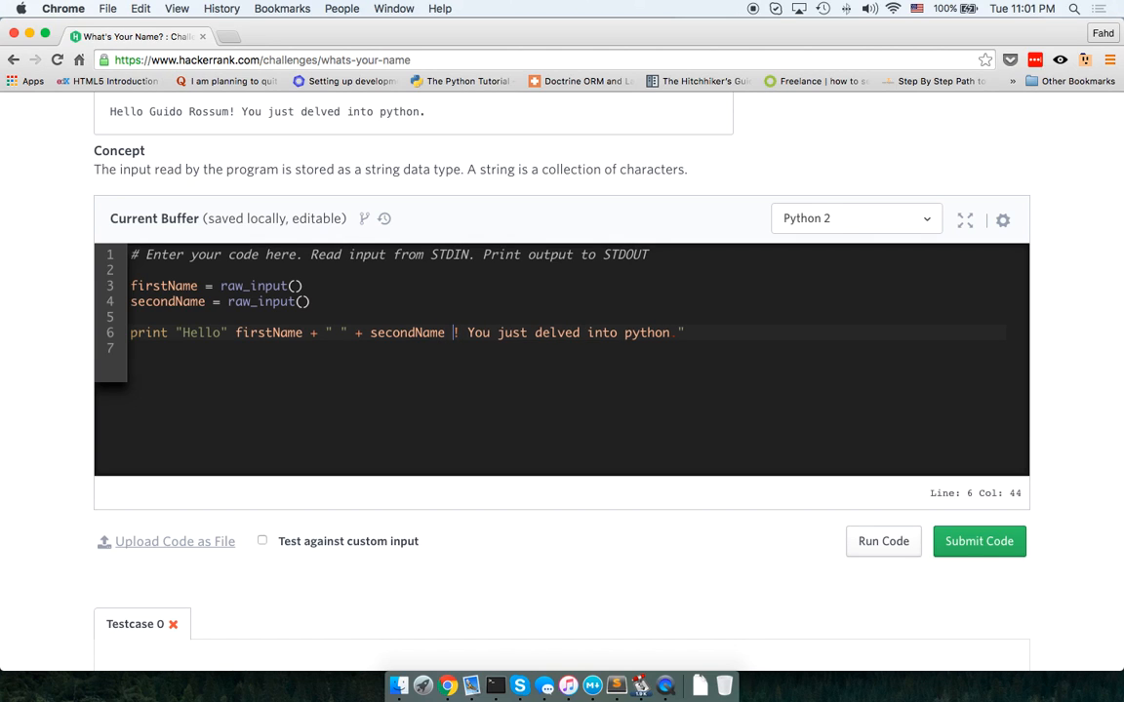
type("+ \"\"")
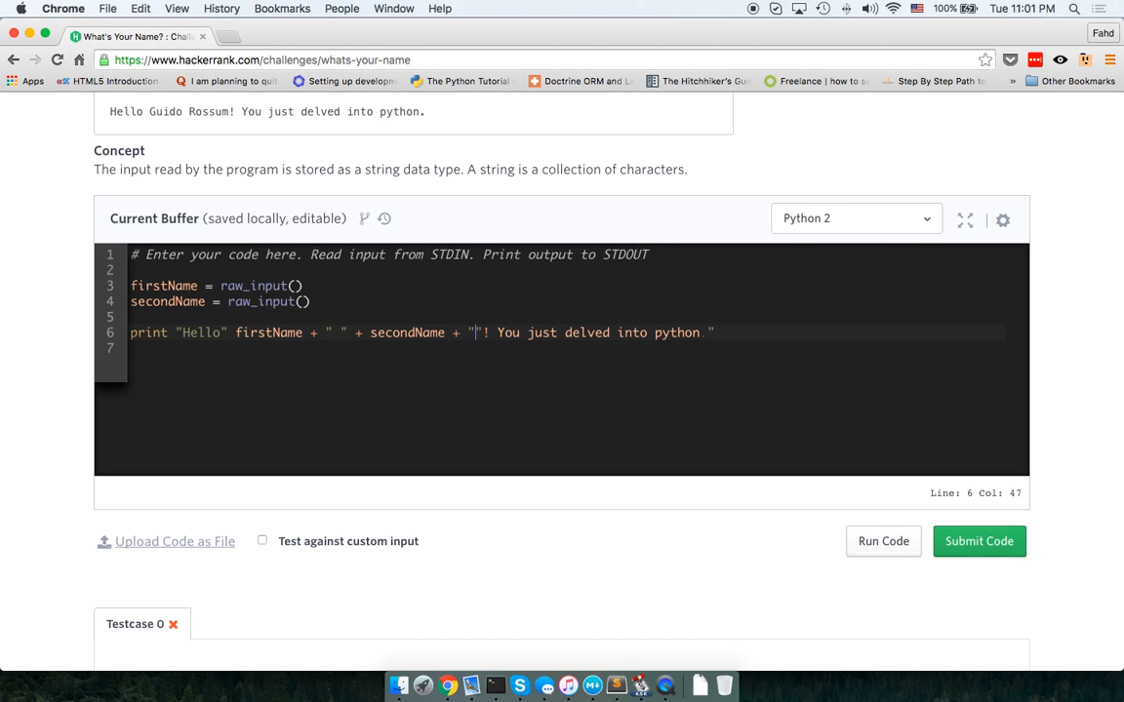
key("Backspace")
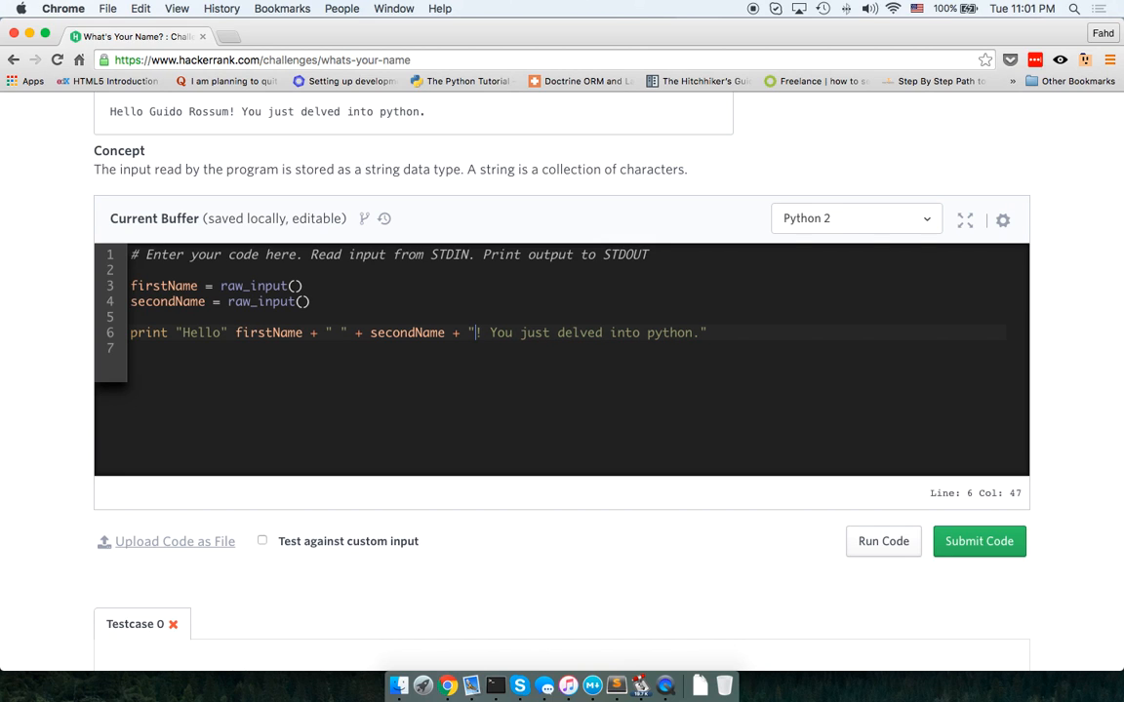
mouse_move(258, 336)
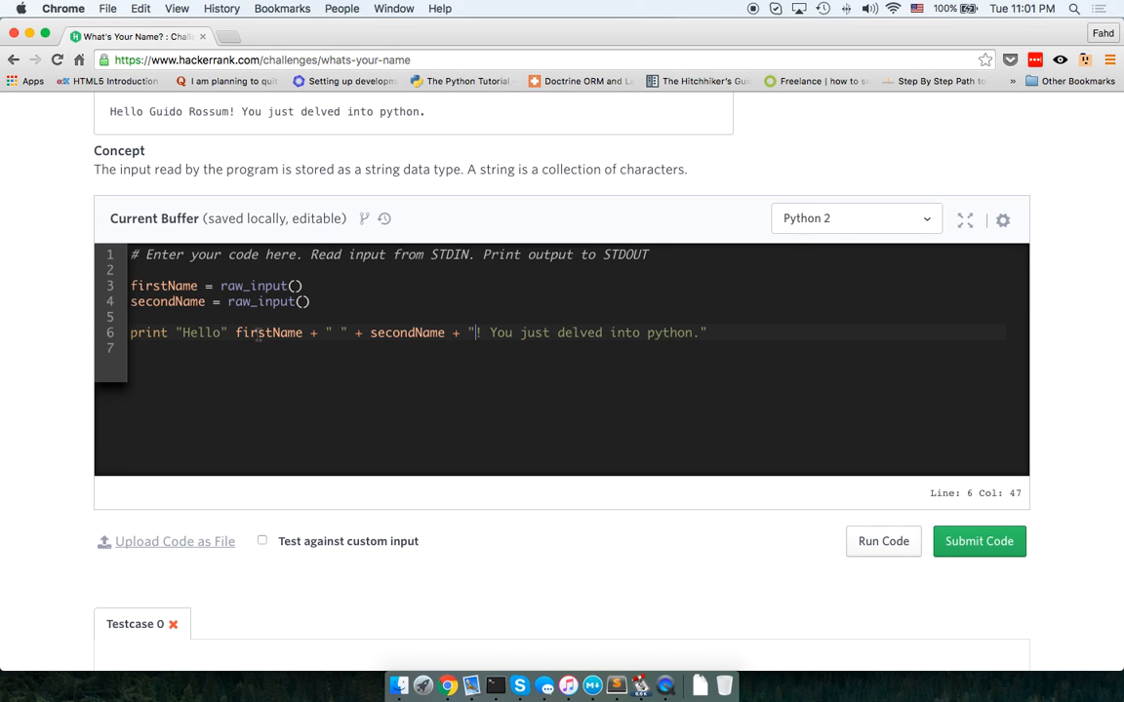
left_click(980, 542)
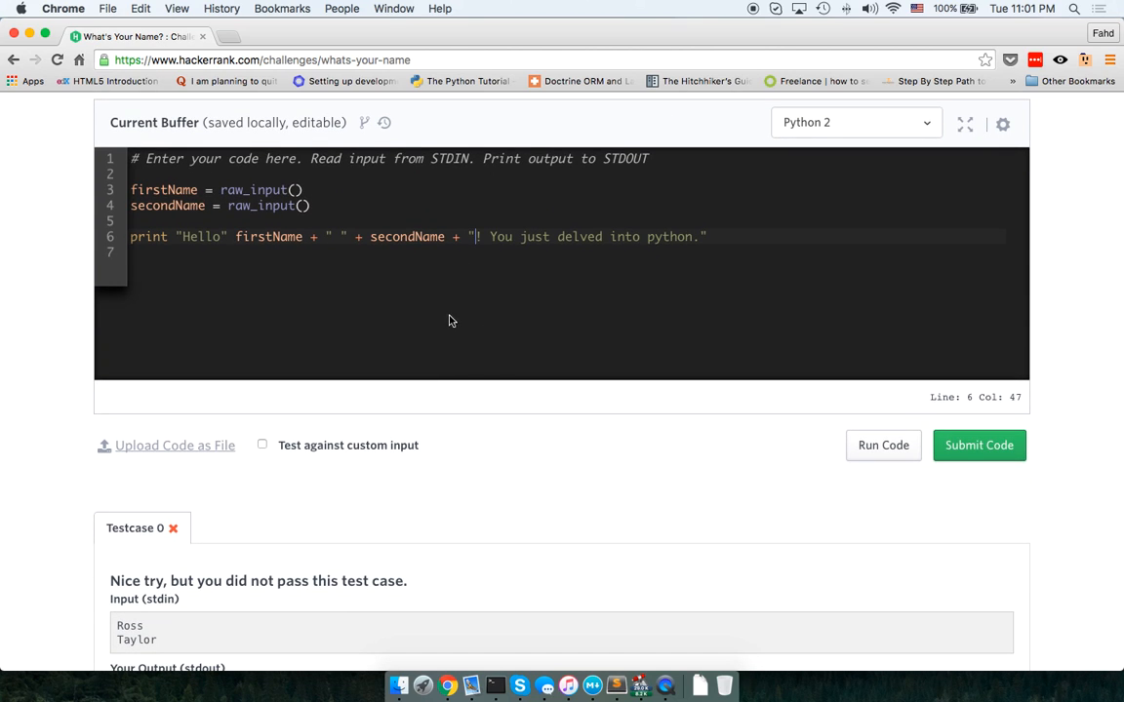
mouse_move(187, 244)
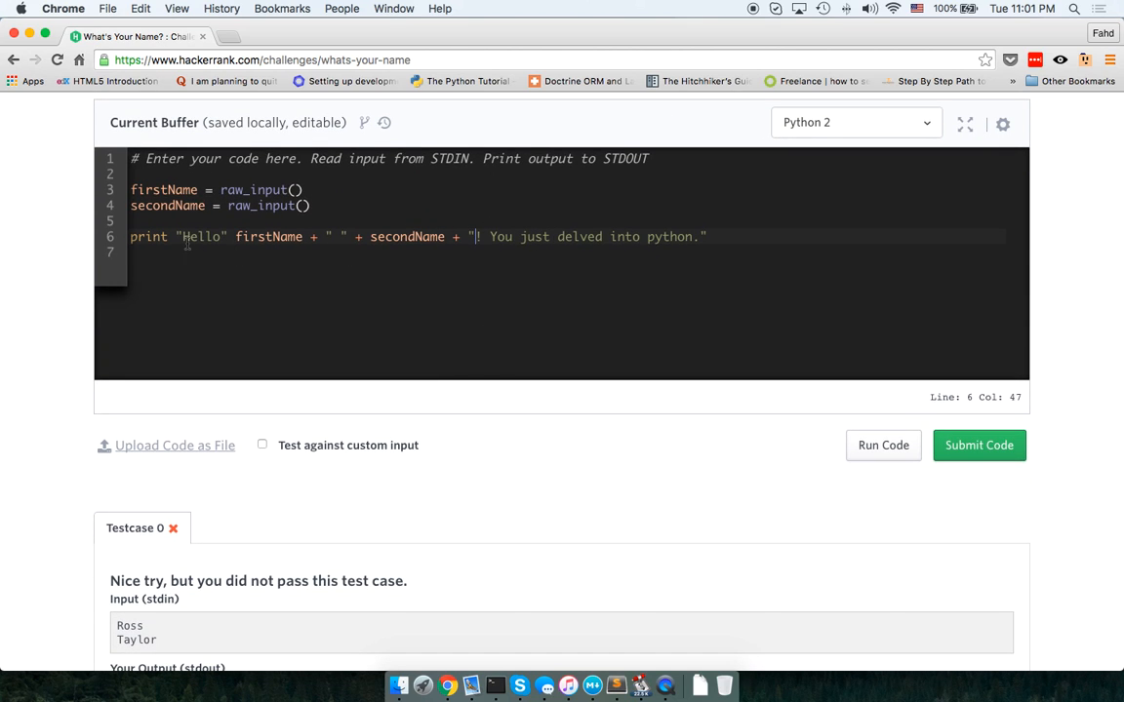
mouse_move(902, 431)
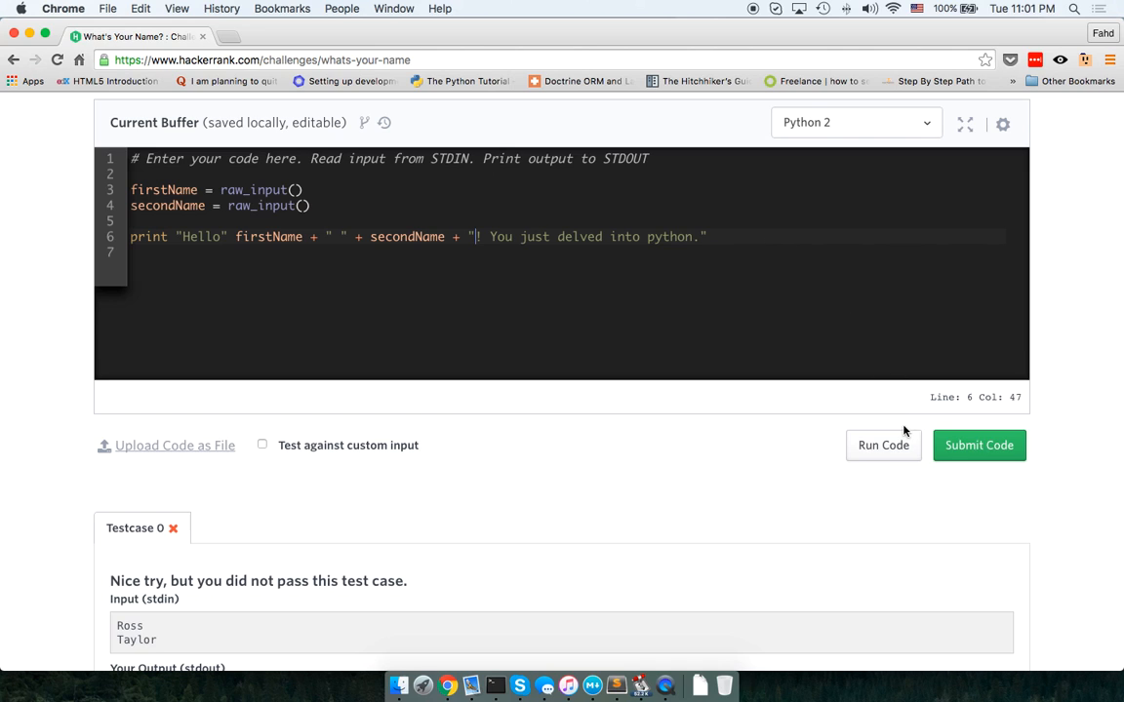
- Fix the syntax error by adding + after "Hello" and rerun, getting HelloRoss Taylor! without a space
left_click(980, 445)
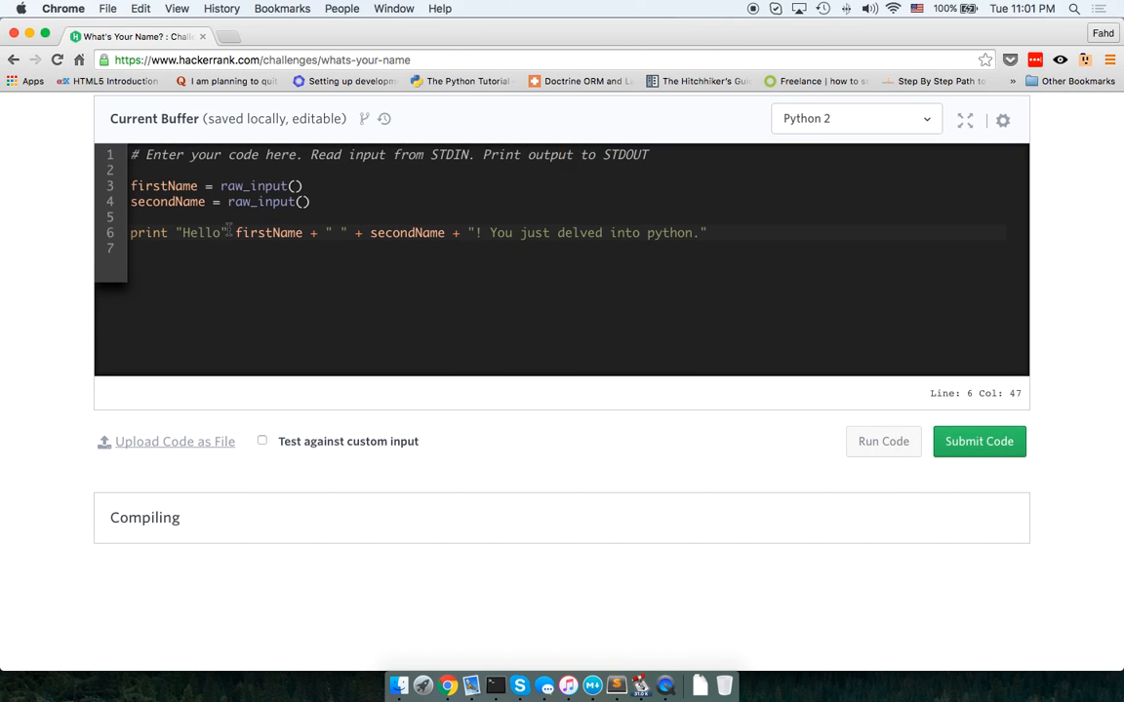
left_click(882, 441)
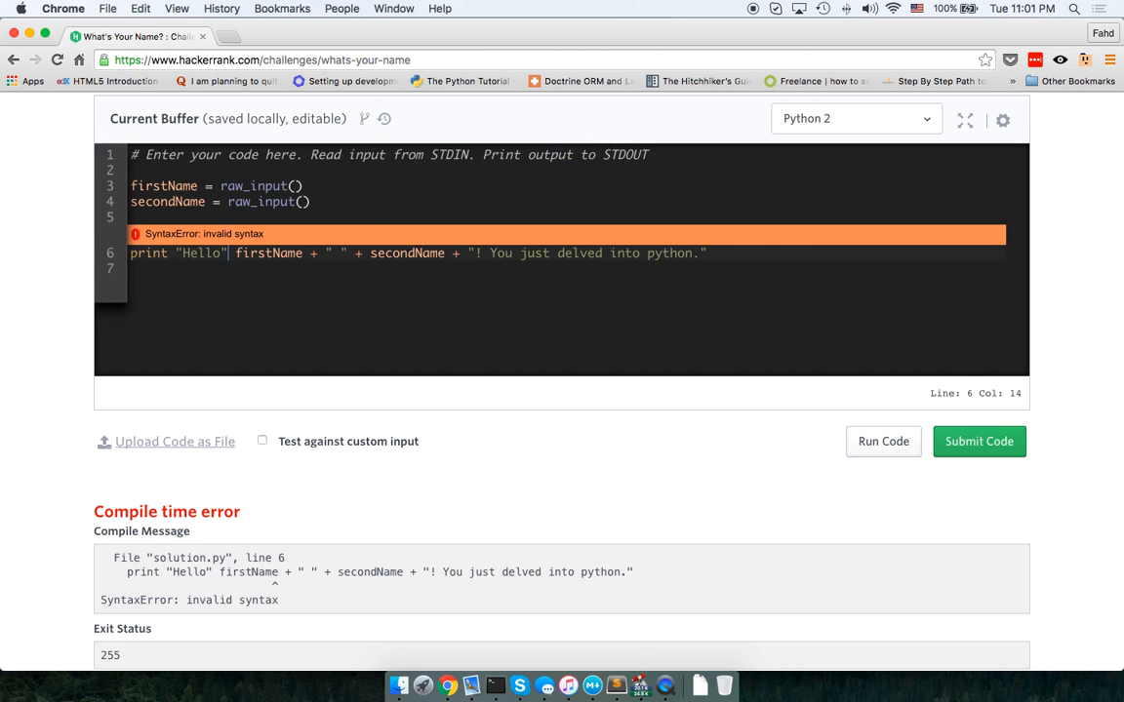
type("+")
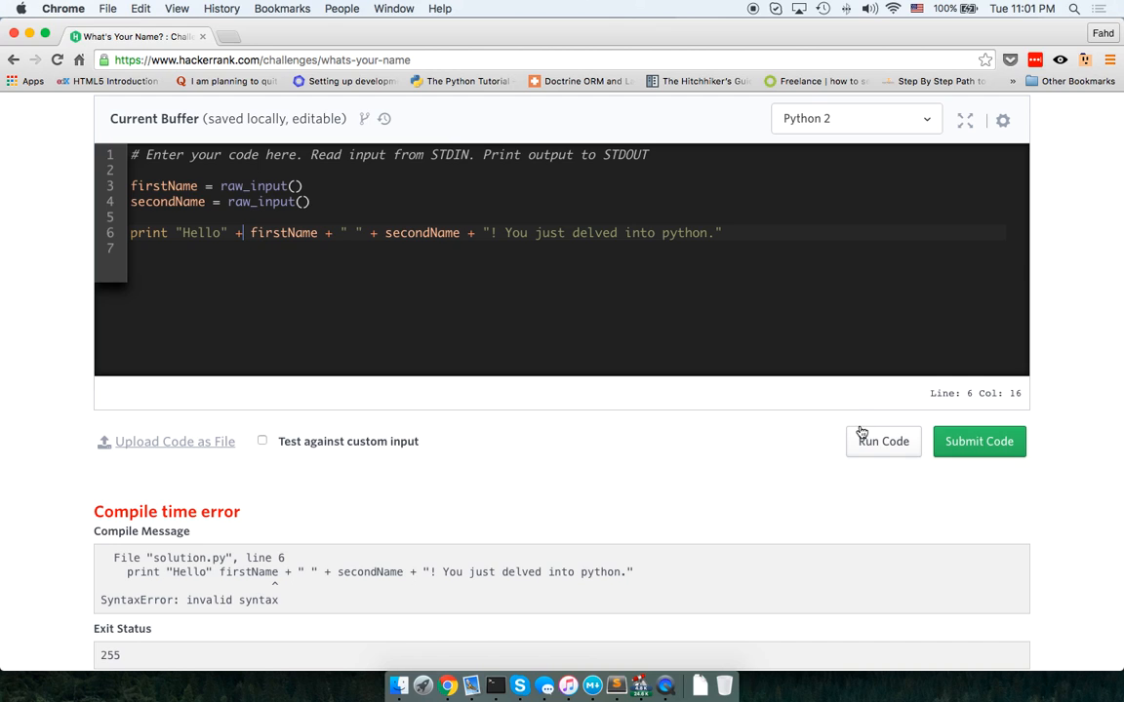
left_click(882, 441)
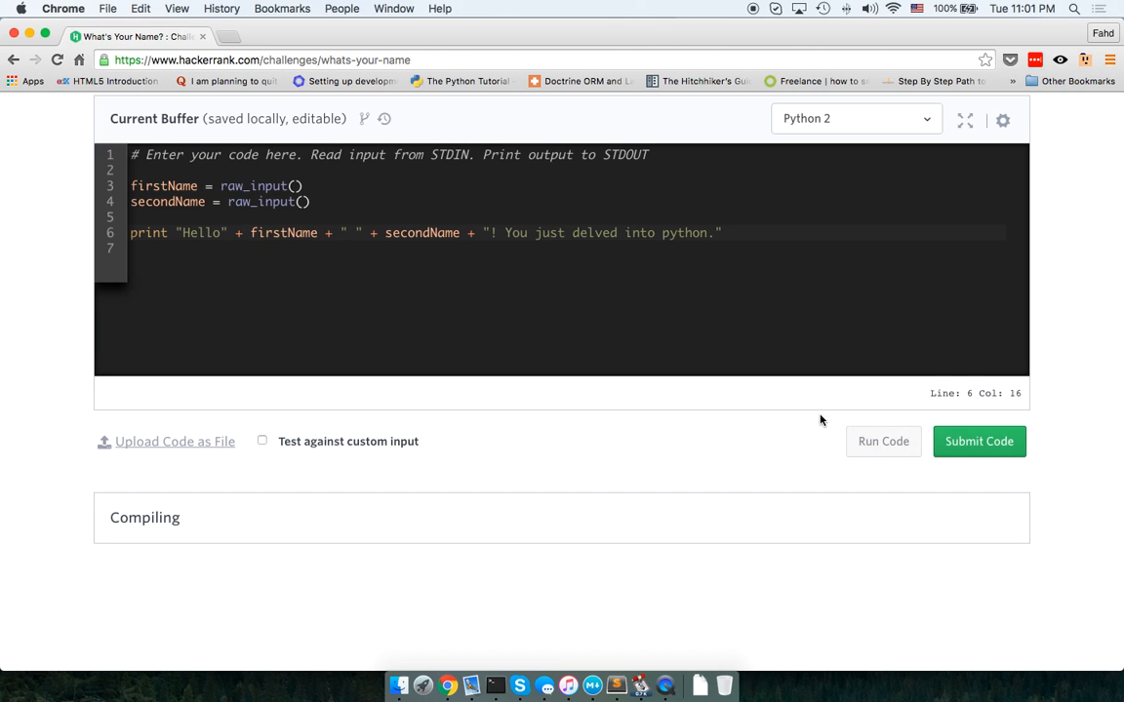
left_click(882, 441)
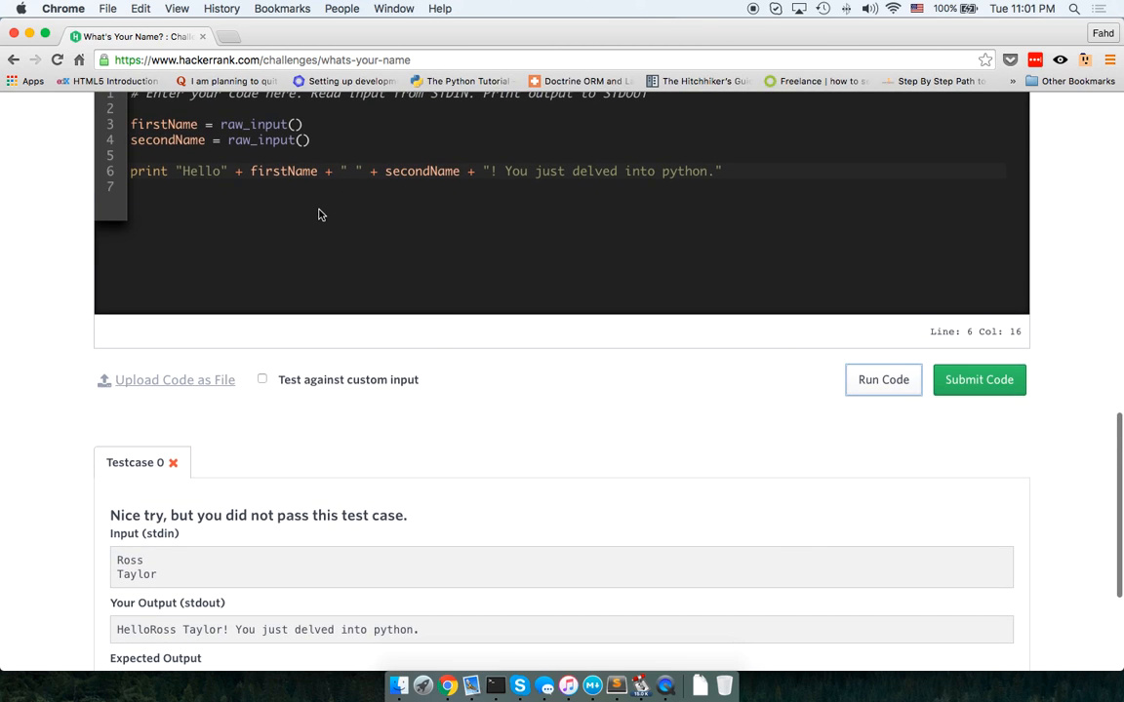
- Add a space inside "Hello " and rerun so Testcase 0 passes with Hello Ross Taylor!
scroll("down", 3)
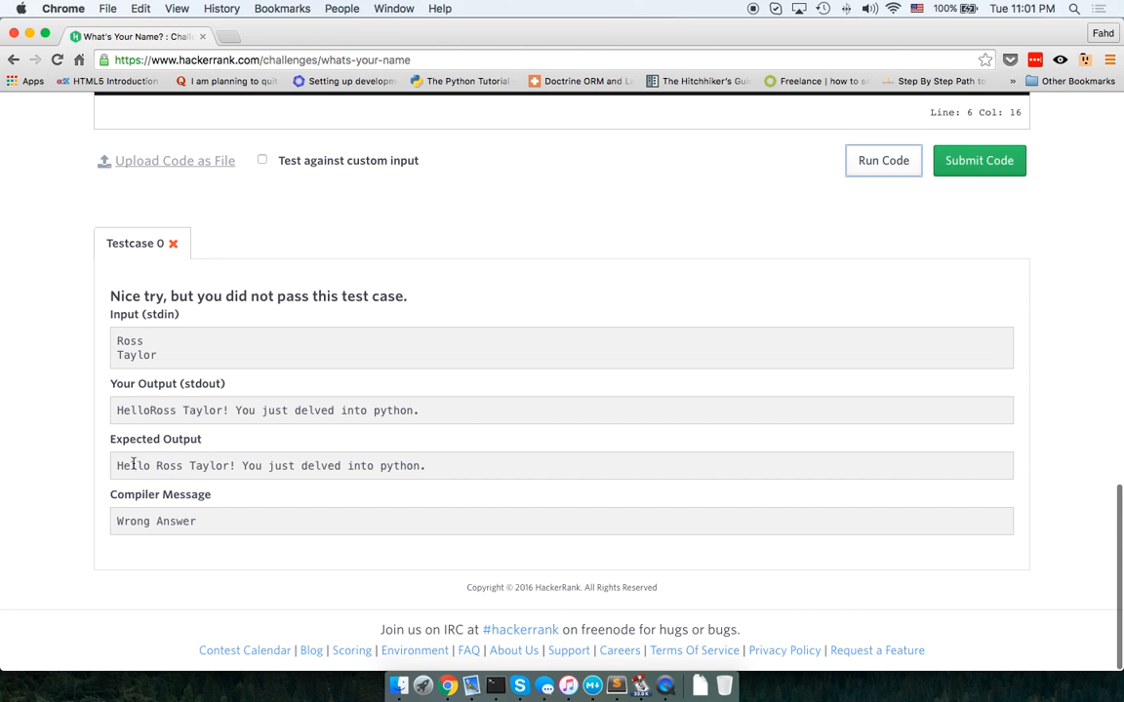
double_click(144, 410)
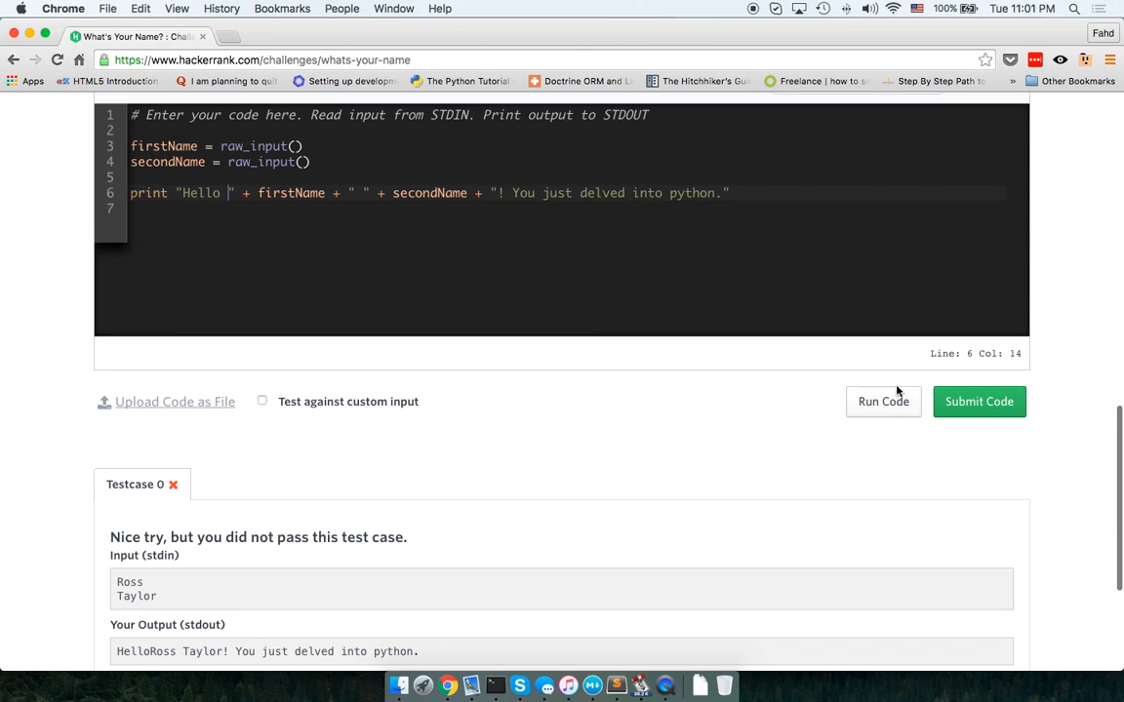
mouse_move(382, 209)
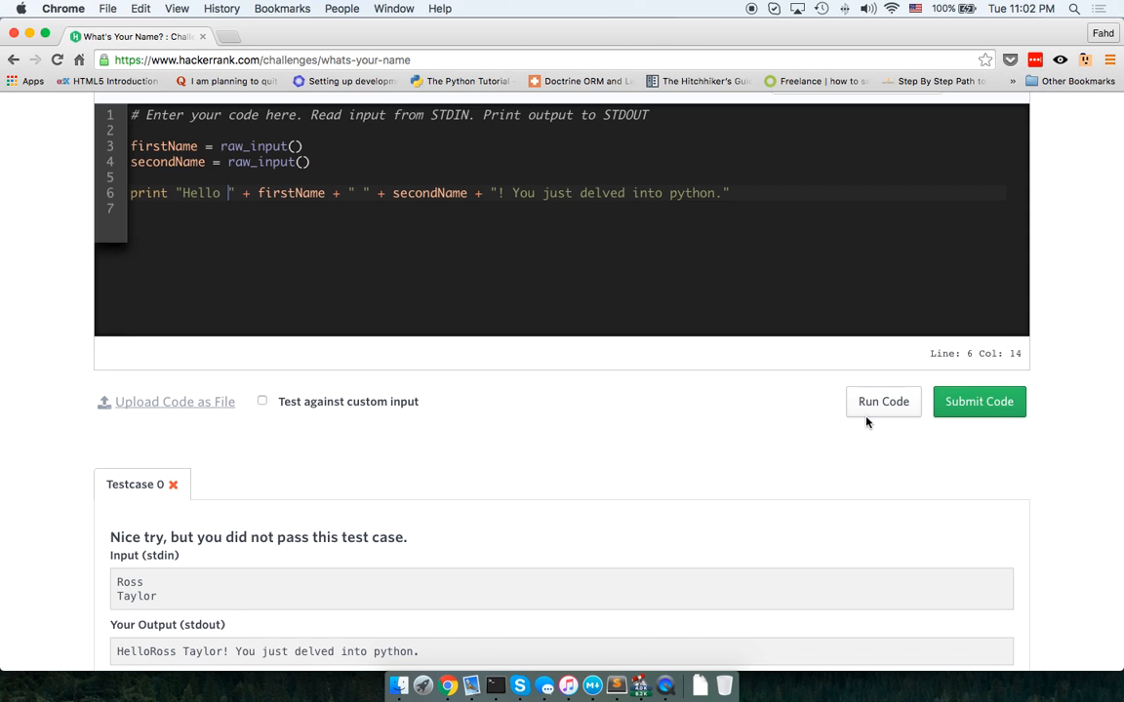
left_click(977, 402)
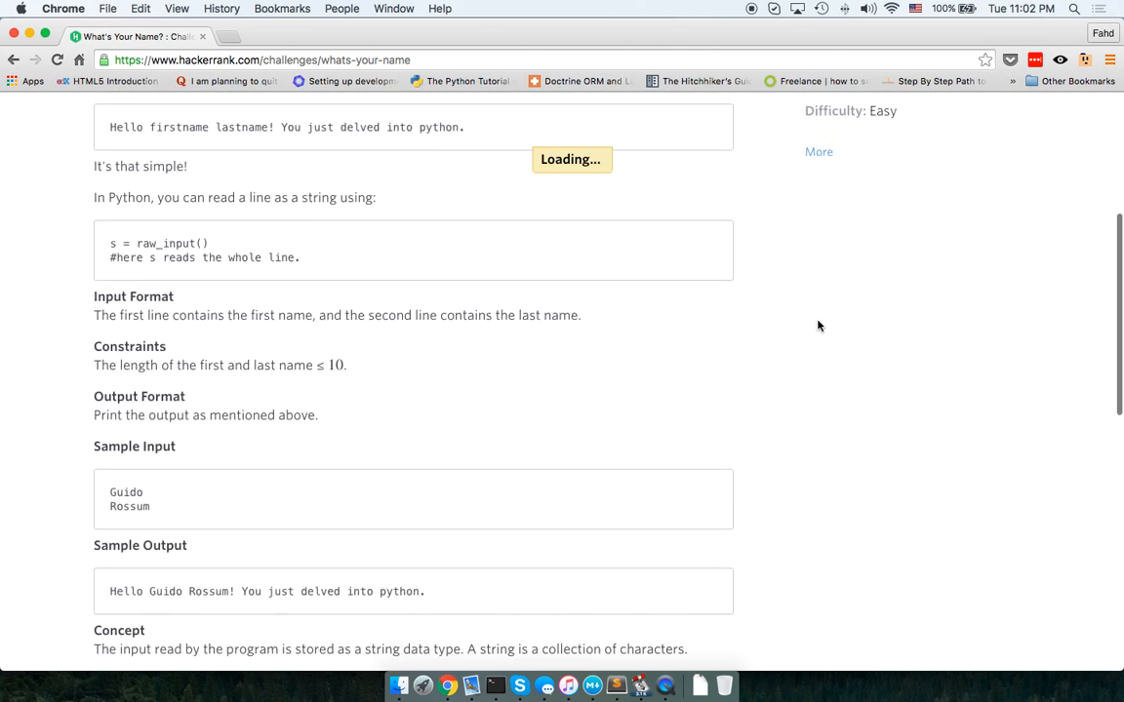
left_click(882, 212)
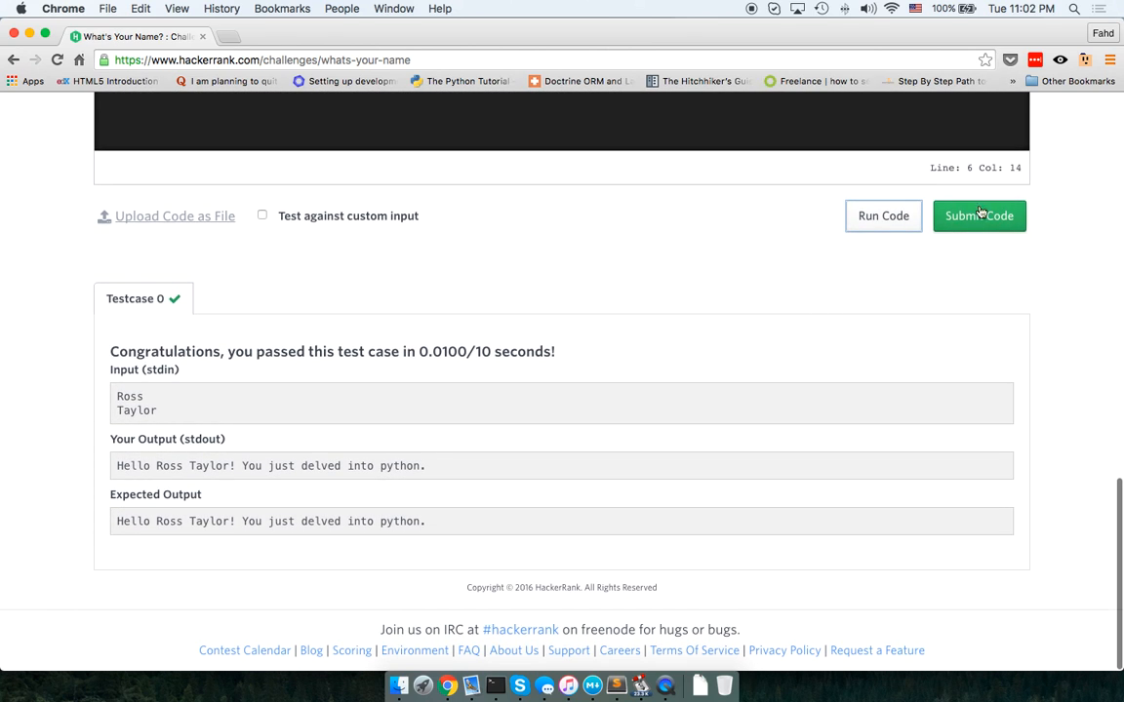
- Submit the passing solution for scoring
left_click(979, 215)
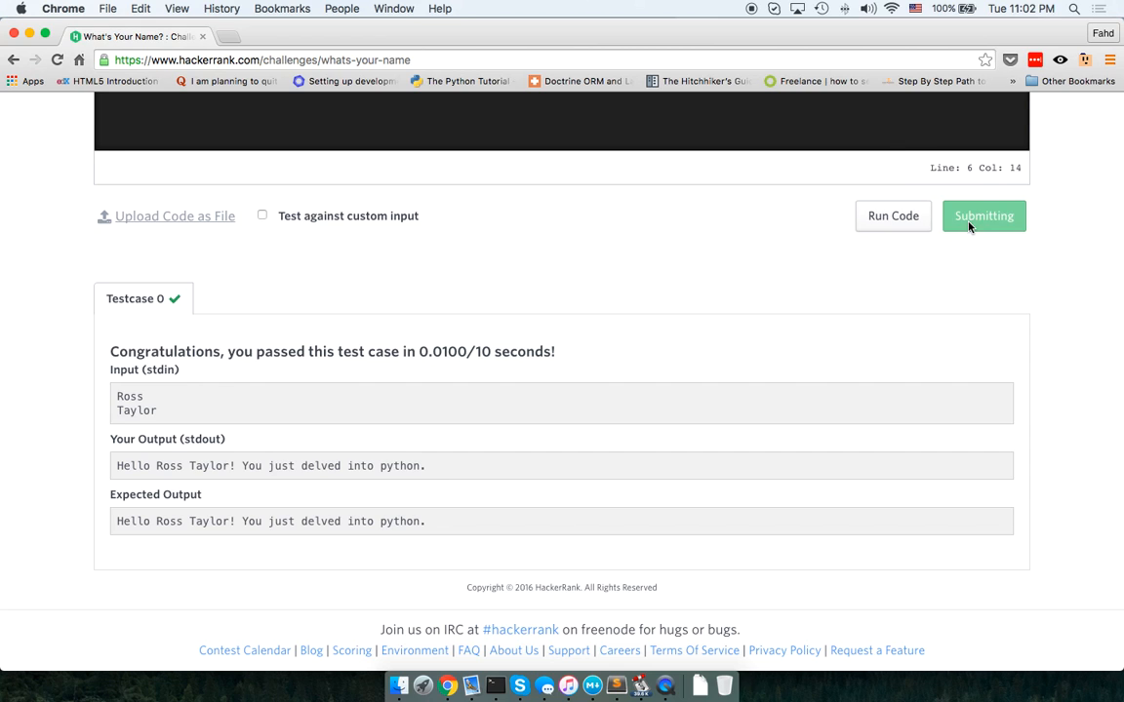
left_click(983, 214)
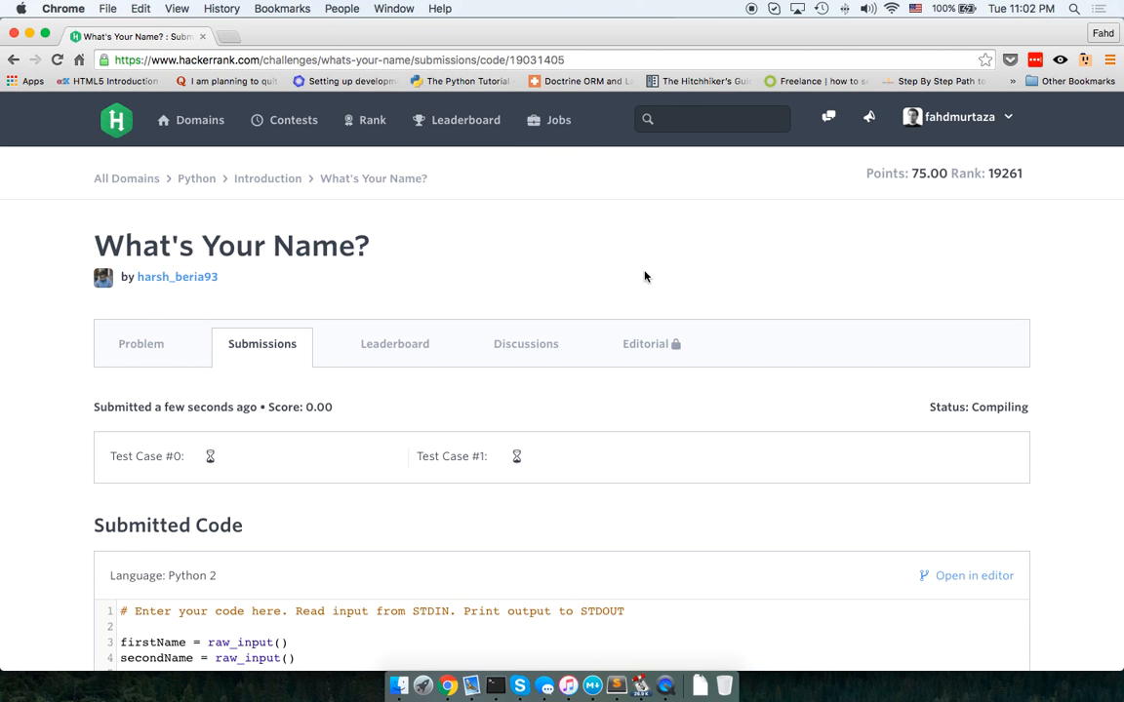